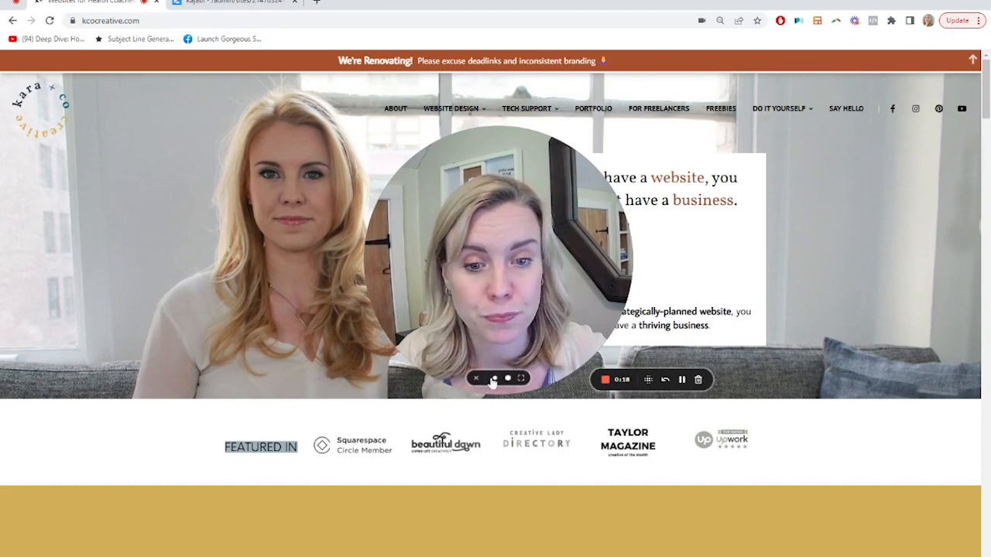
Switch to the Kajabi admin tab showing the Marketing Forms list.
left_click(232, 3)
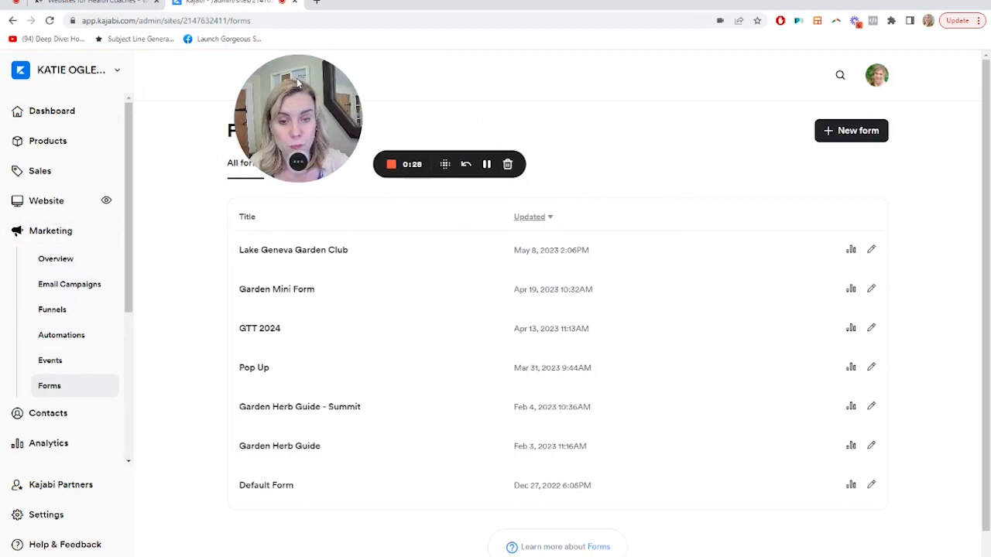
Create and save a new form titled 'Pop Up 2' with the default fields.
left_click(851, 130)
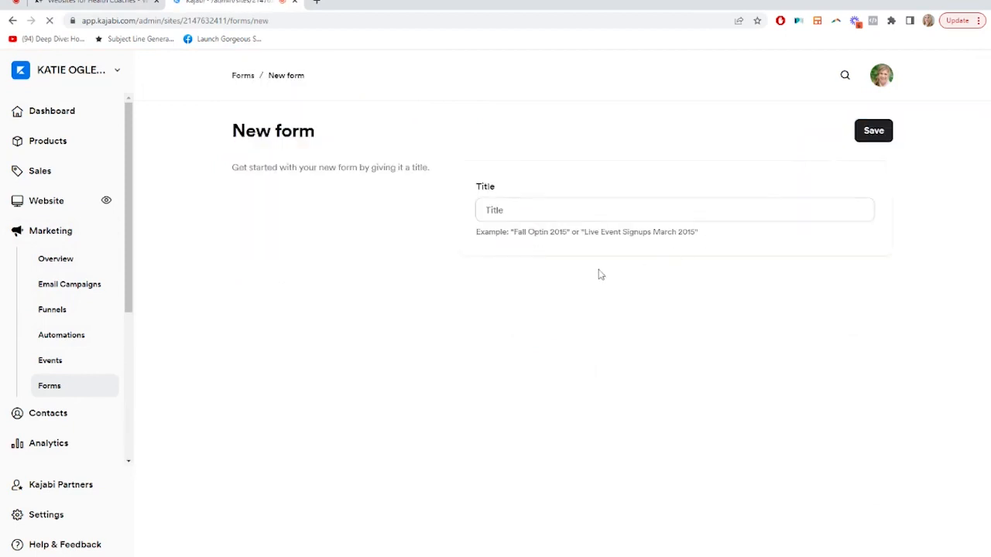
type("F")
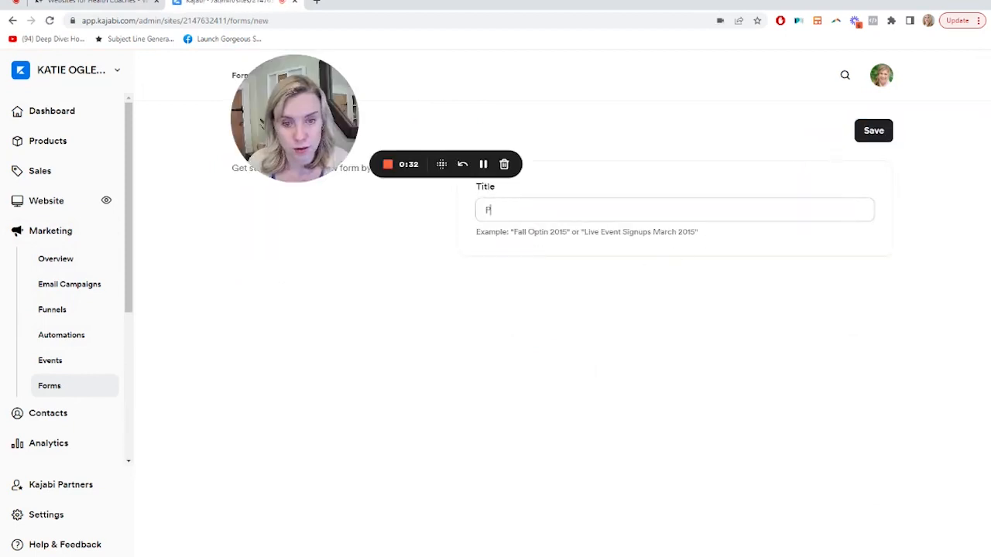
type("Pop Up 2")
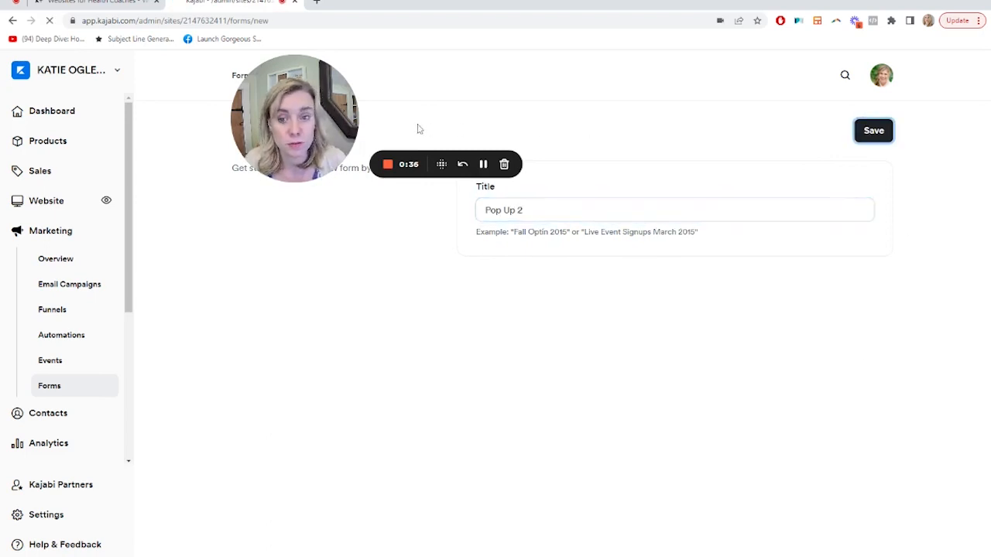
left_click(873, 130)
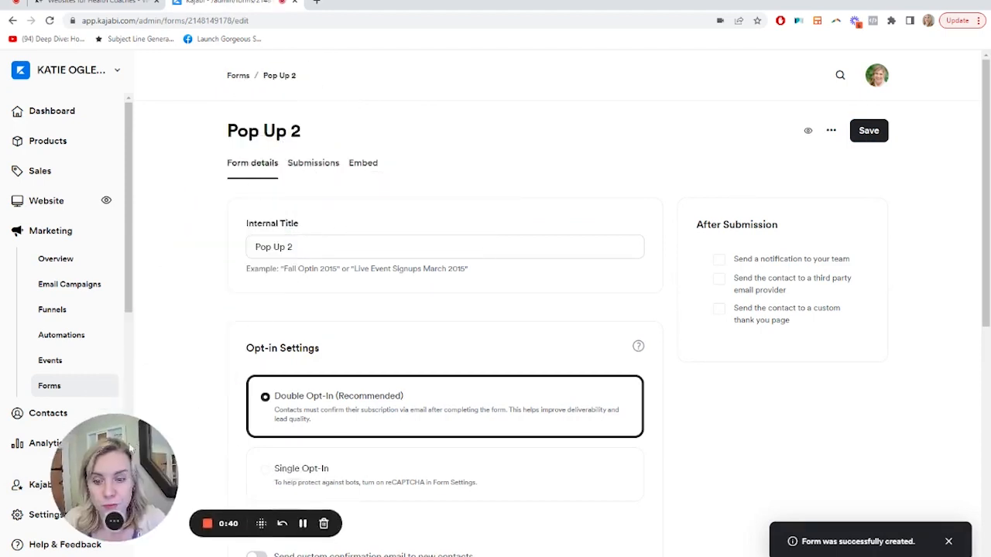
Move down to the Form Fields and Automations sections of Pop Up 2.
scroll("down", 3)
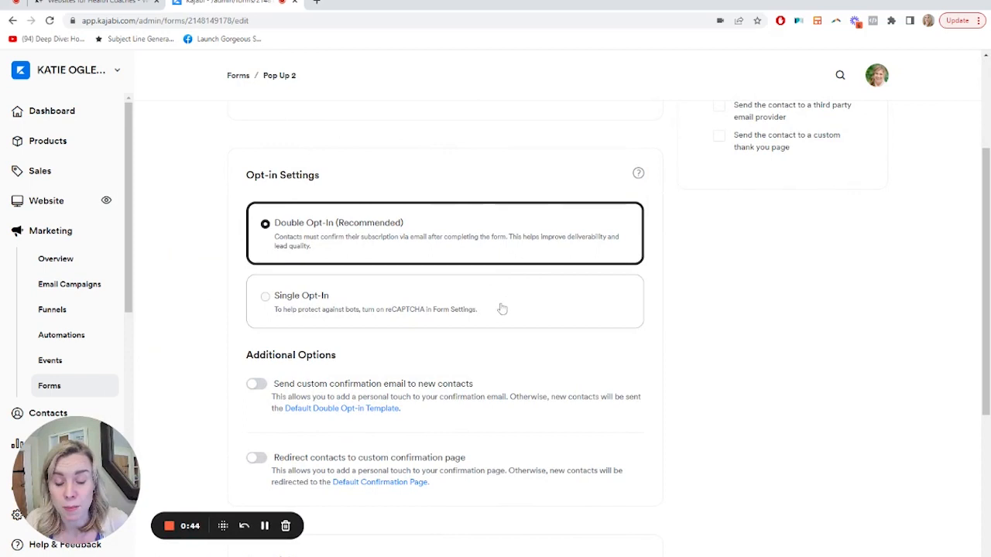
scroll("down", 3)
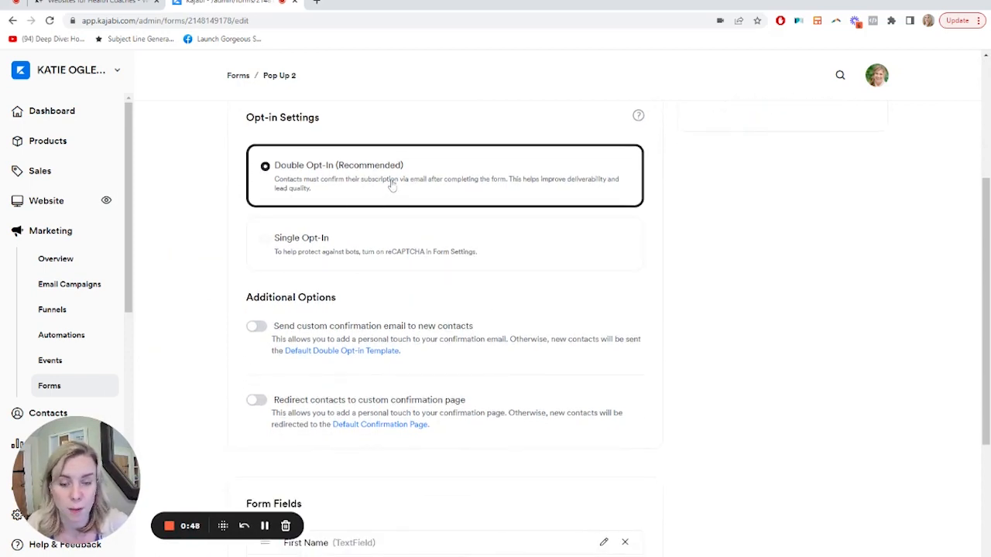
mouse_move(494, 299)
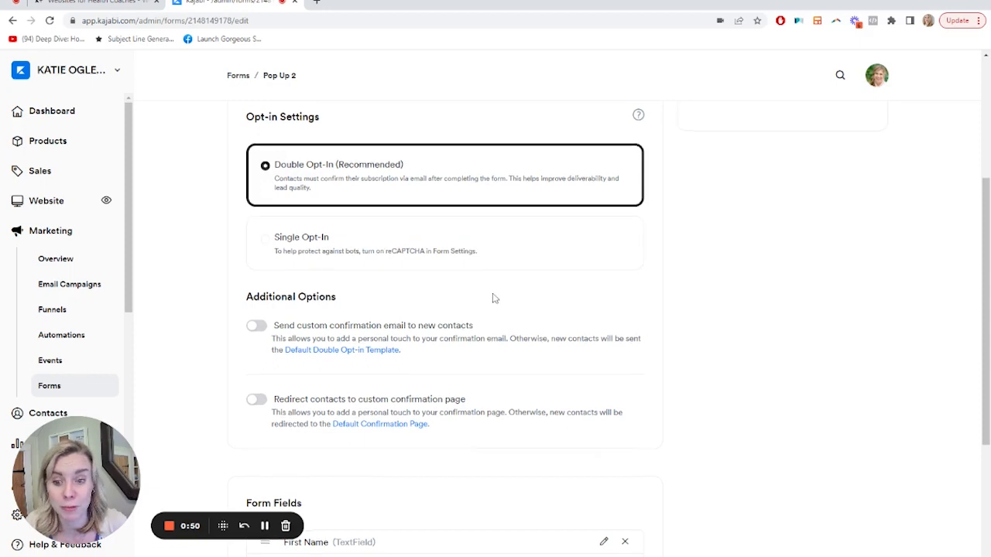
scroll("down", 3)
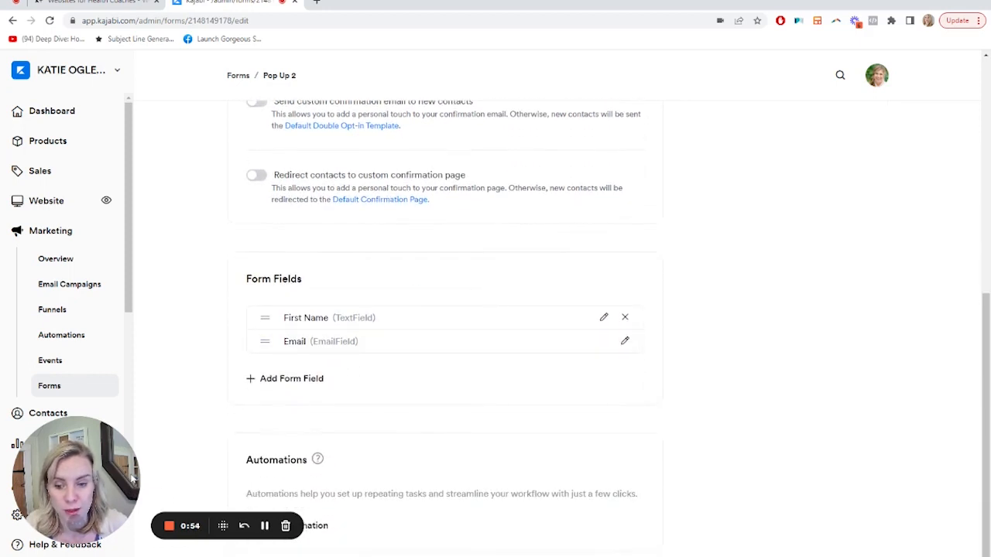
scroll("down", 3)
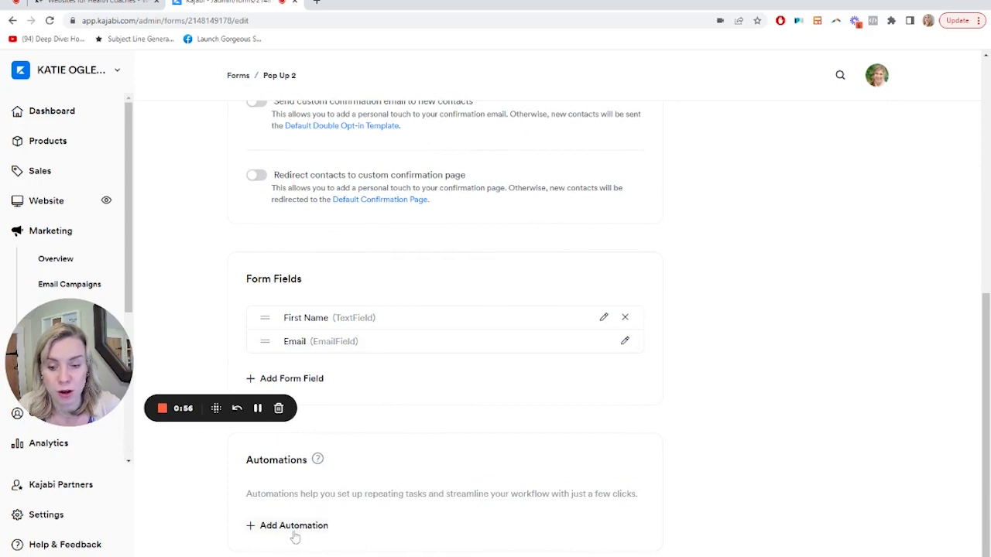
Add an automation subscribing submitters to the 'Garden to Table welcome' email sequence and save it.
left_click(294, 526)
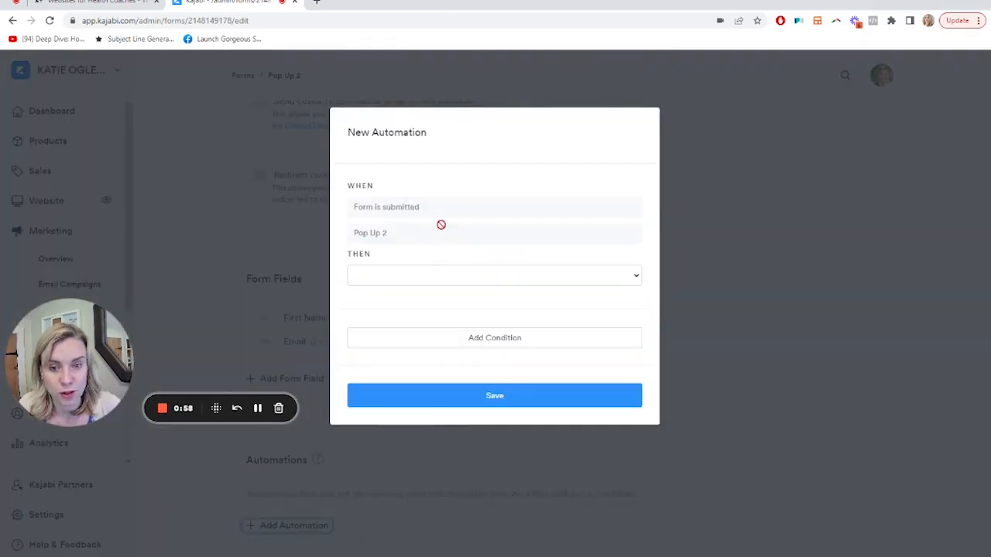
left_click(496, 276)
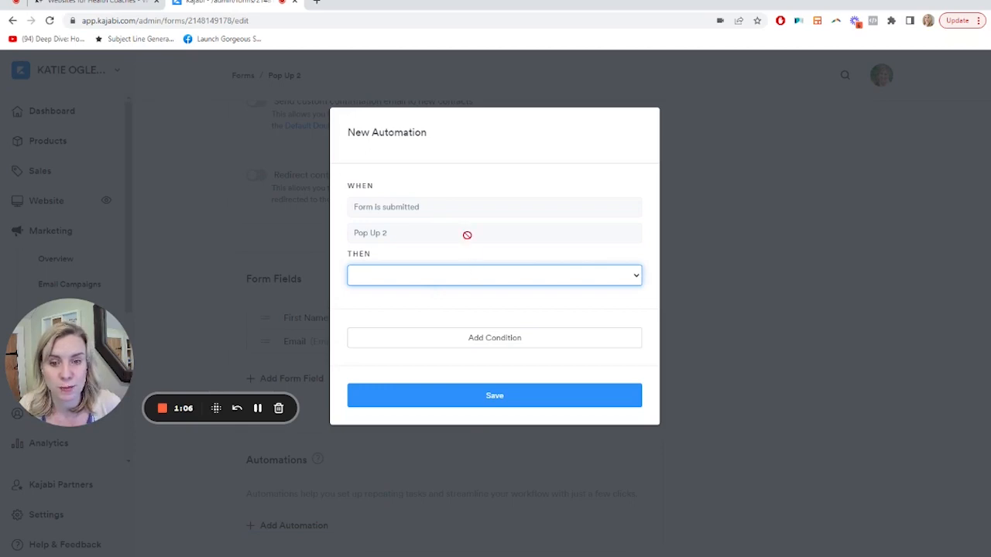
left_click(496, 397)
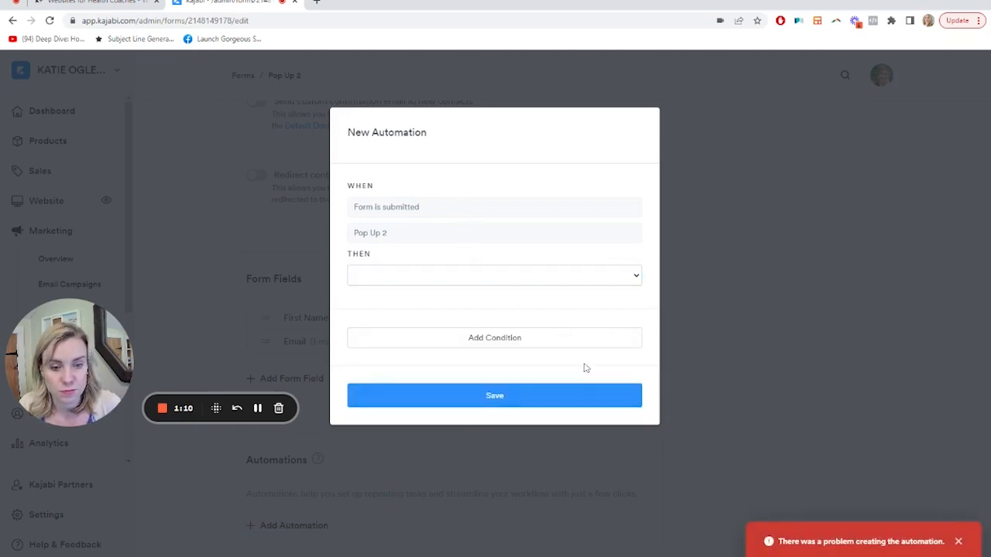
left_click(494, 276)
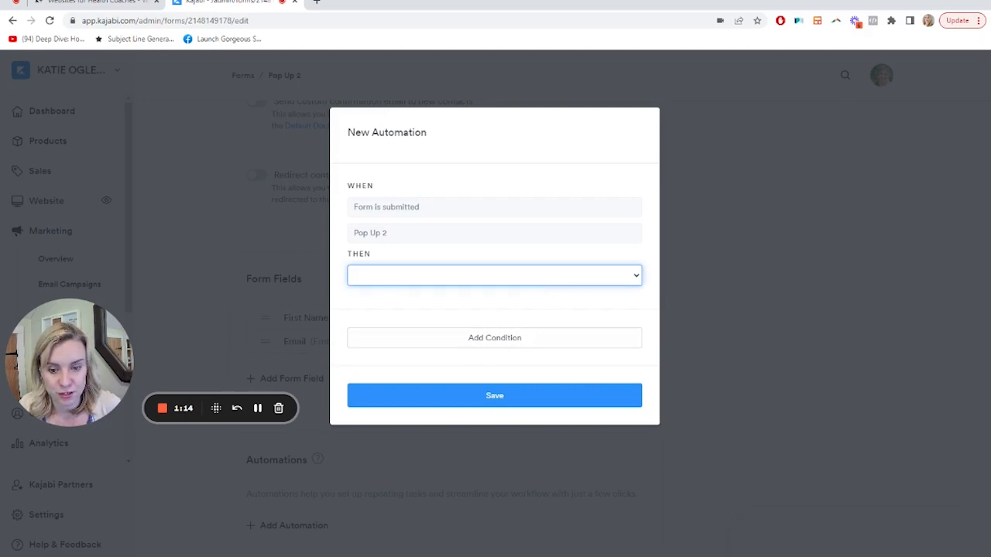
left_click(494, 276)
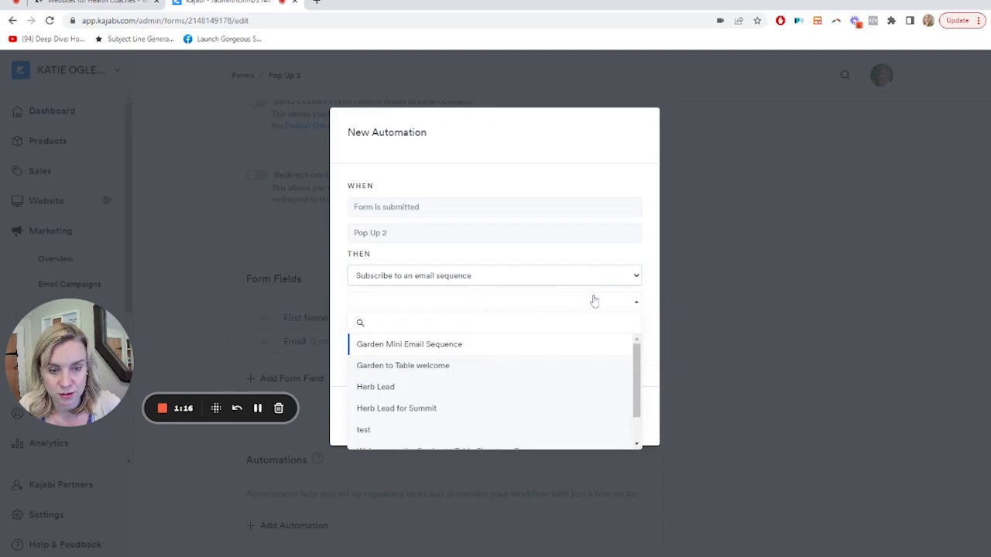
left_click(402, 365)
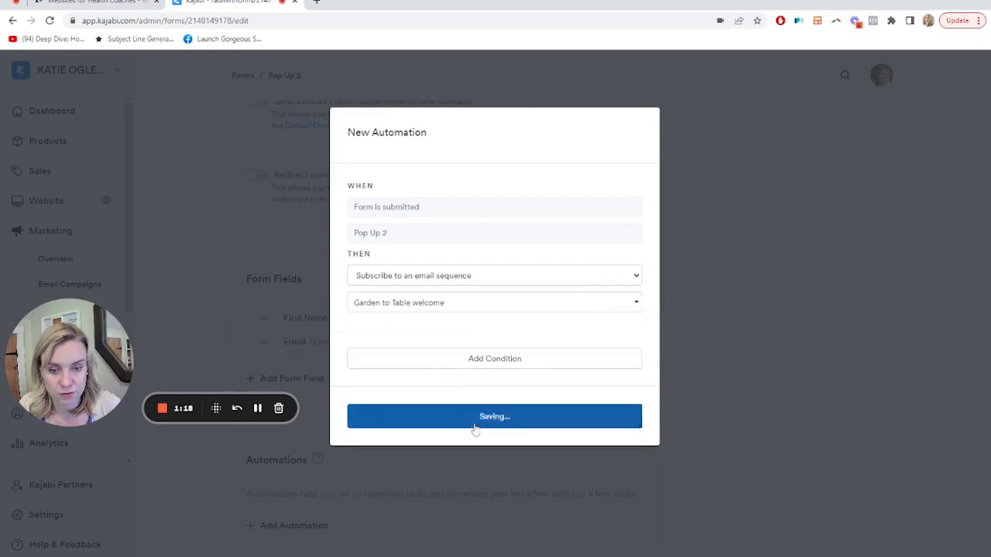
left_click(494, 415)
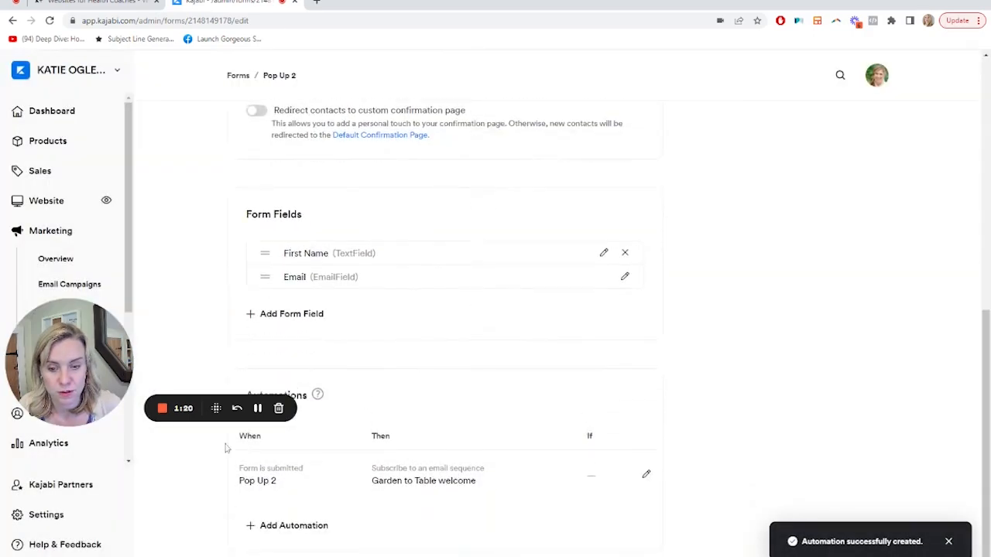
scroll("up", 3)
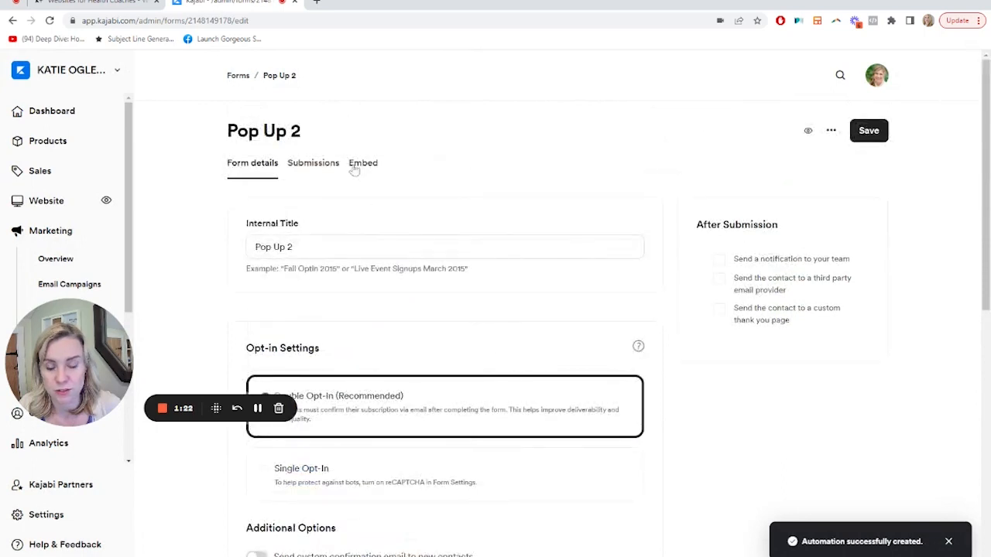
mouse_move(337, 186)
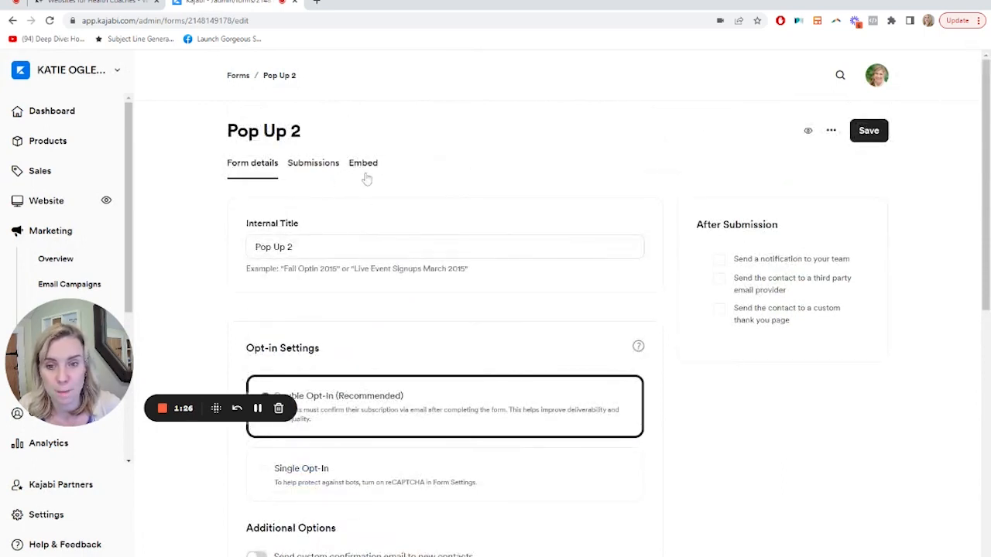
left_click(362, 162)
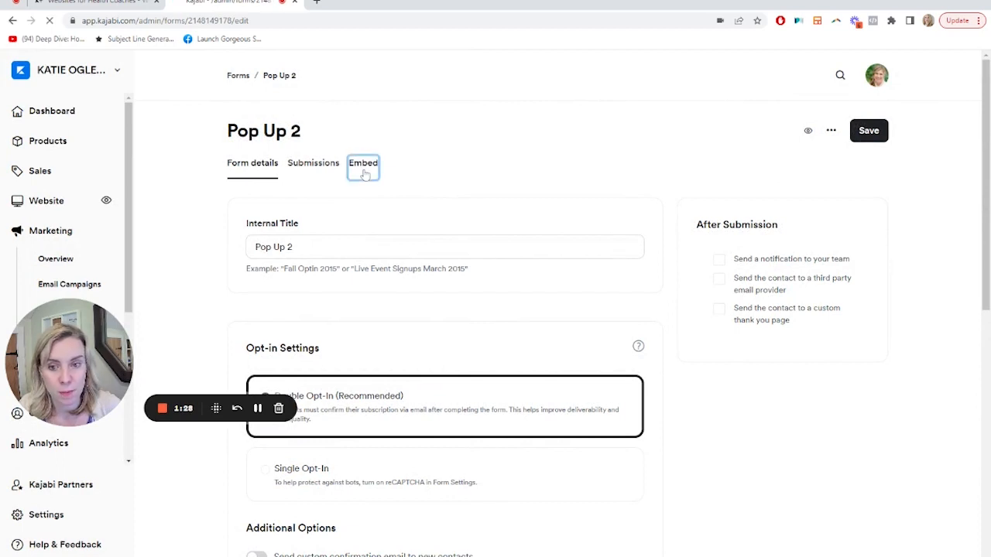
left_click(362, 164)
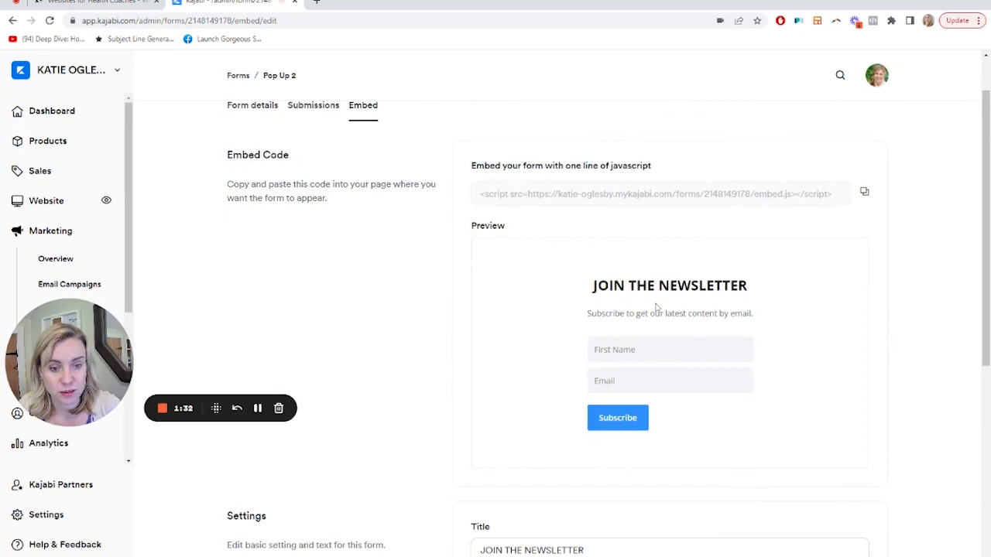
scroll("down", 3)
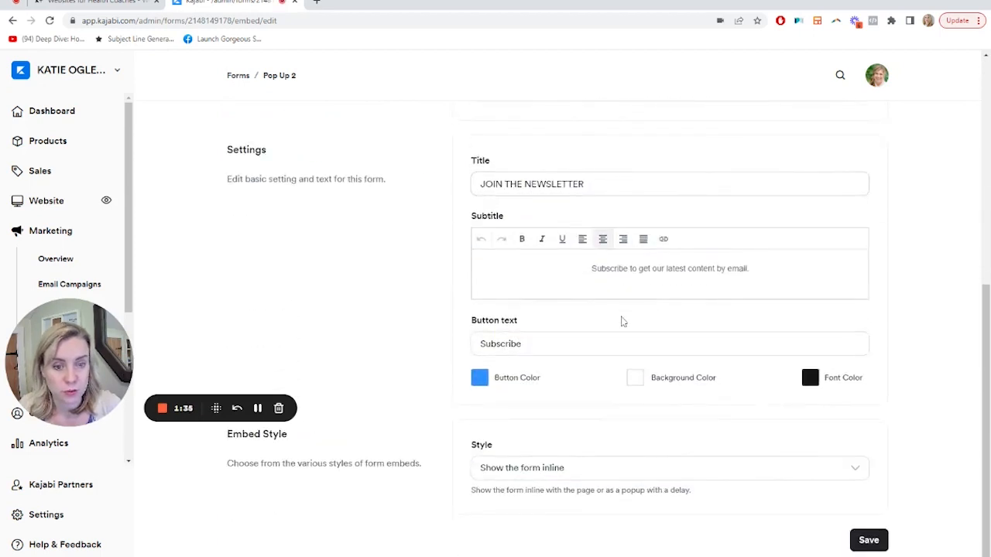
left_click(480, 378)
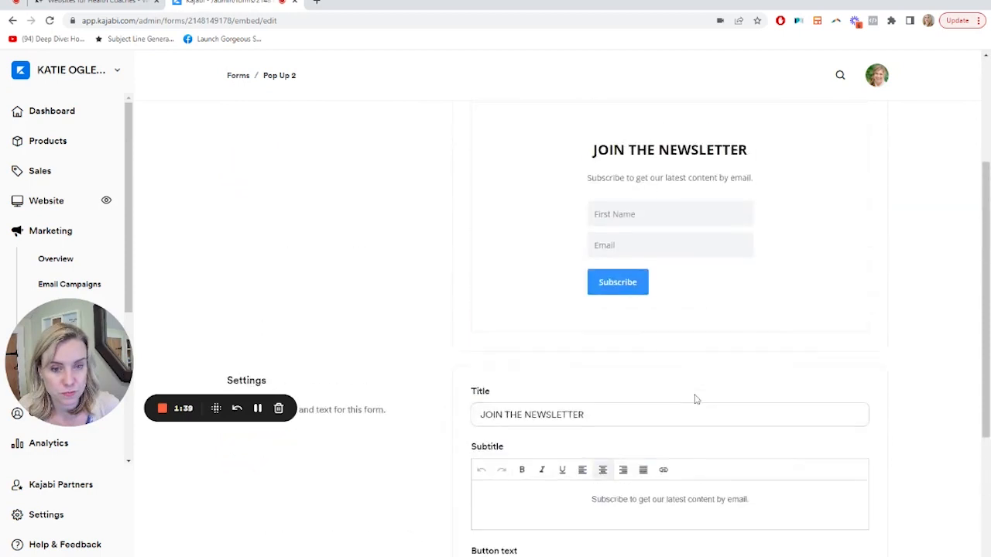
scroll("down", 3)
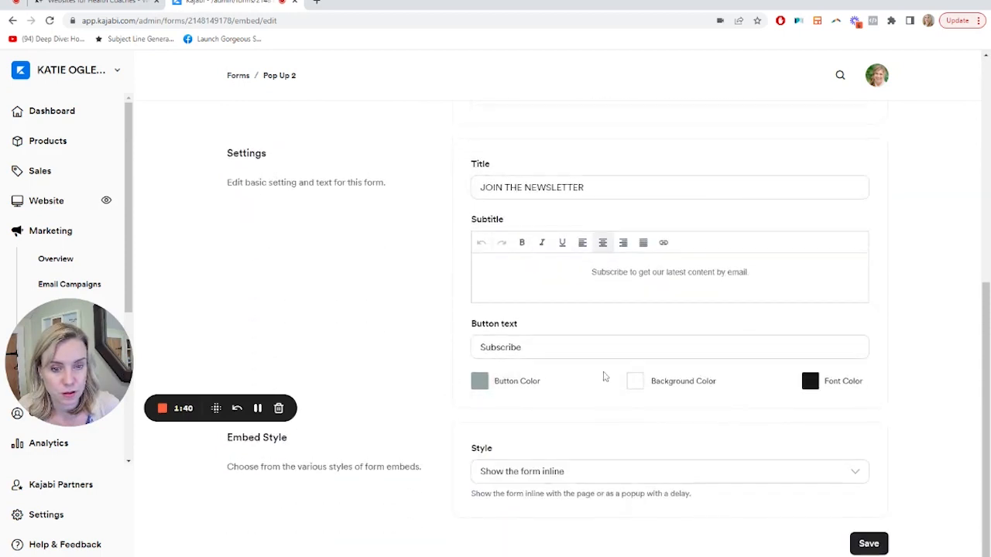
scroll("up", 3)
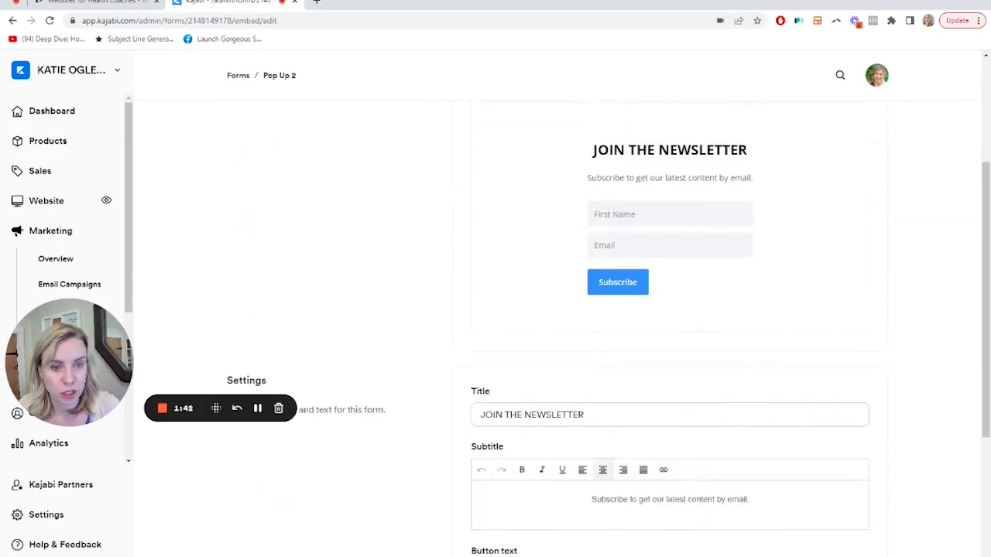
scroll("down", 3)
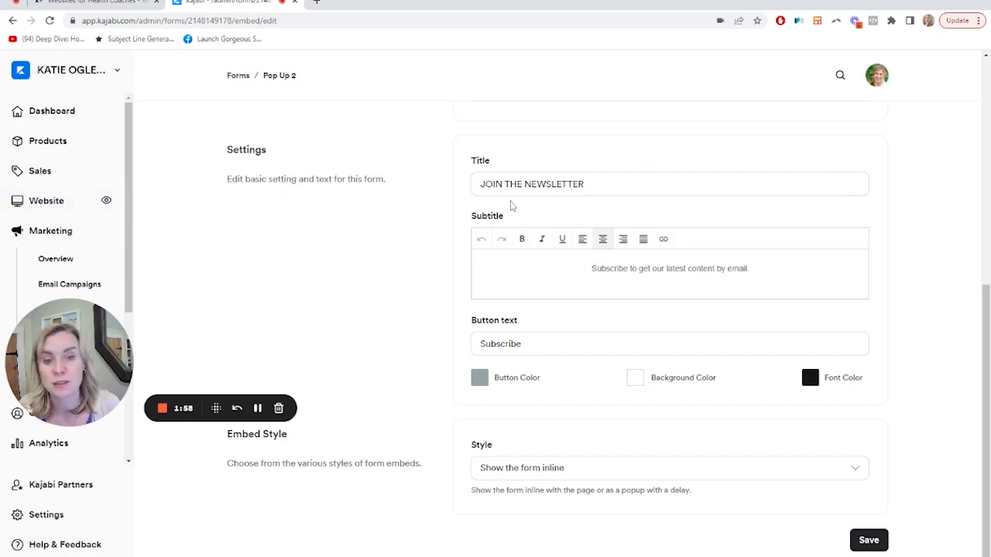
scroll("up", 3)
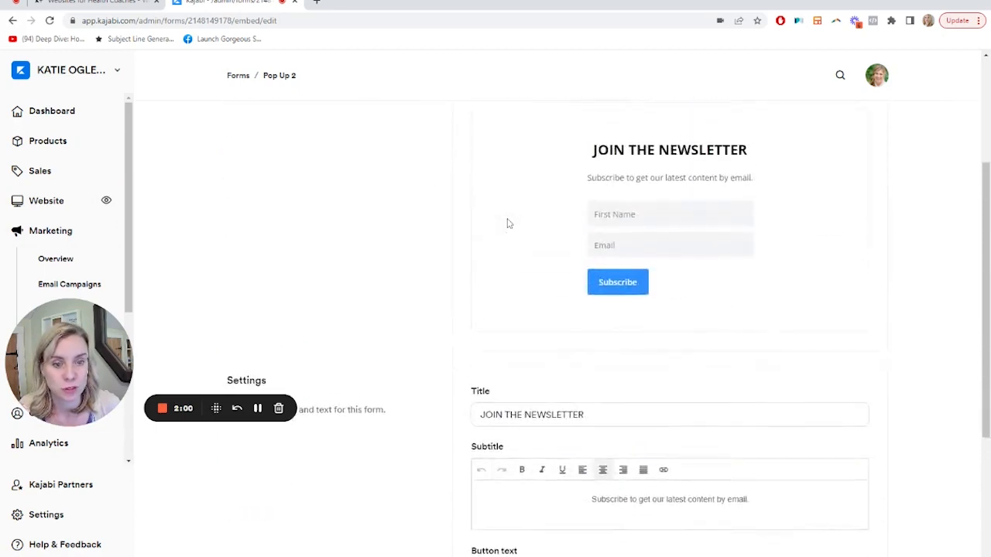
scroll("down", 3)
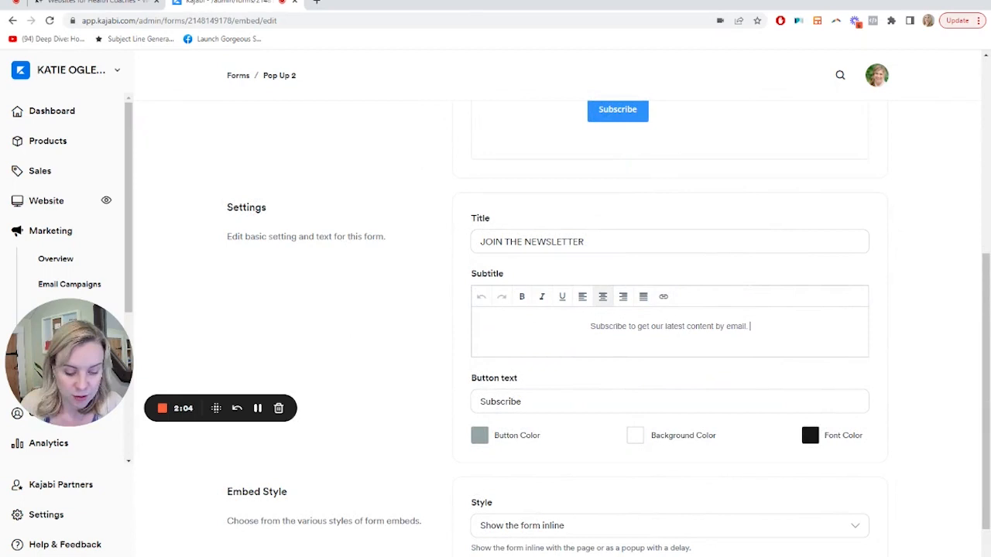
Add lorem ipsum placeholder text to the subtitle and a blank line above it.
type("Lorem u")
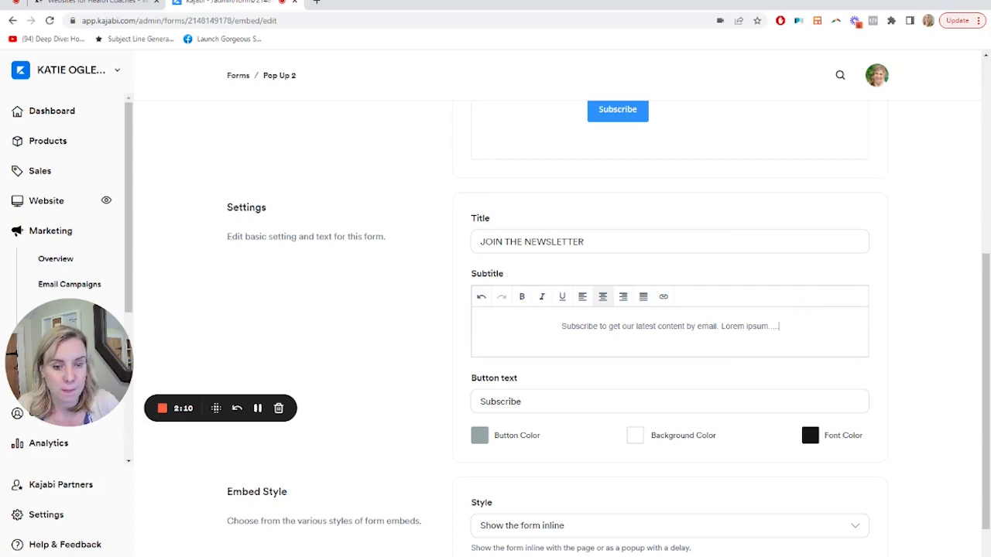
left_click(669, 325)
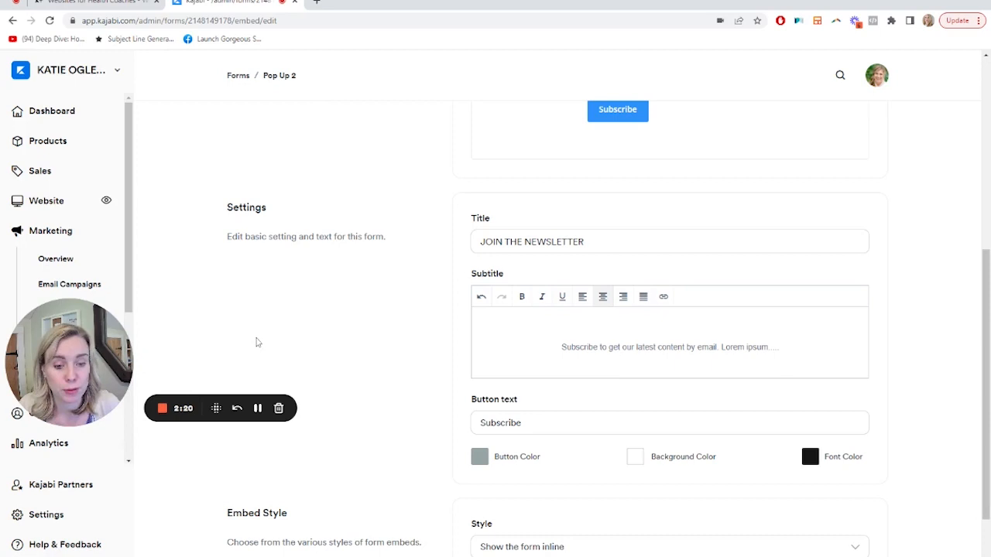
mouse_move(161, 409)
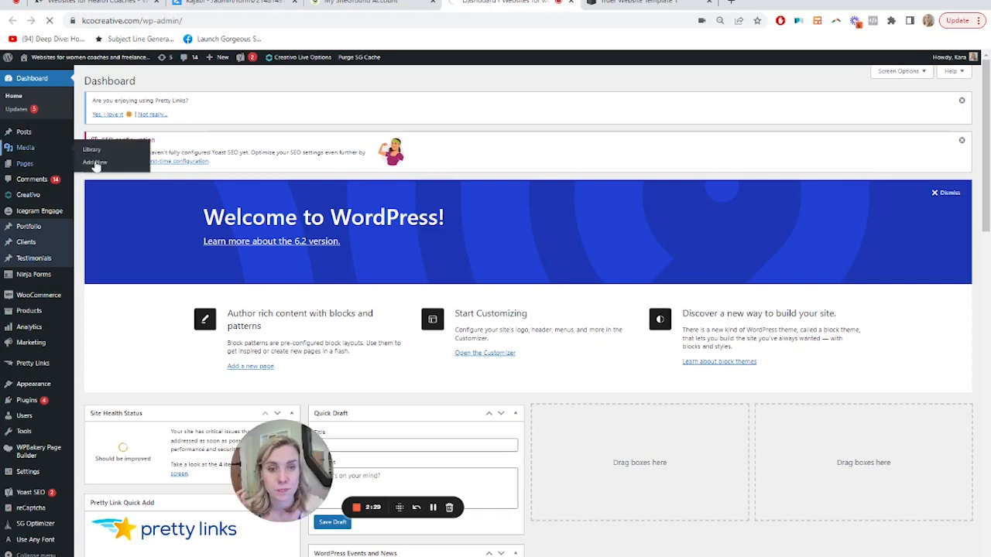
Pick the laptop image from the WordPress Media Library.
left_click(93, 148)
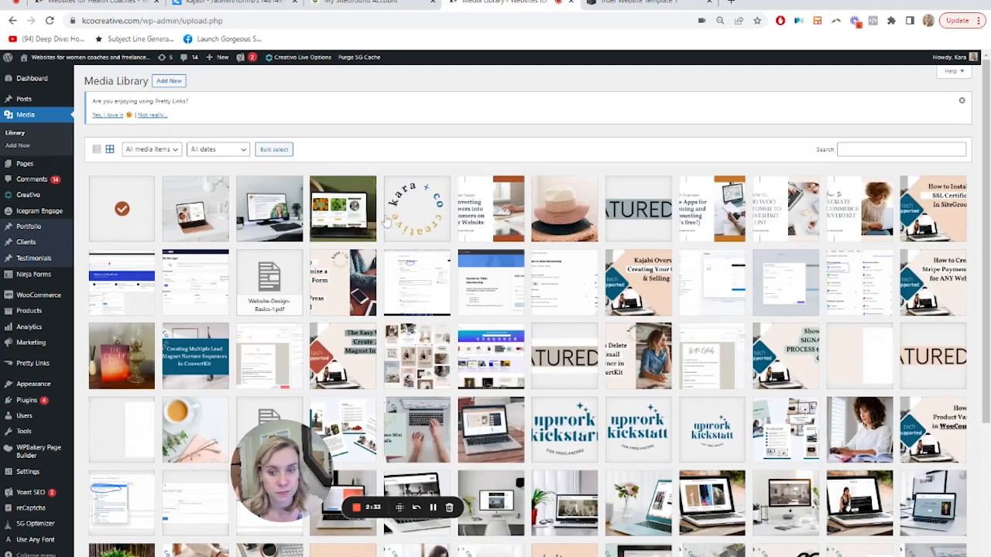
left_click(342, 209)
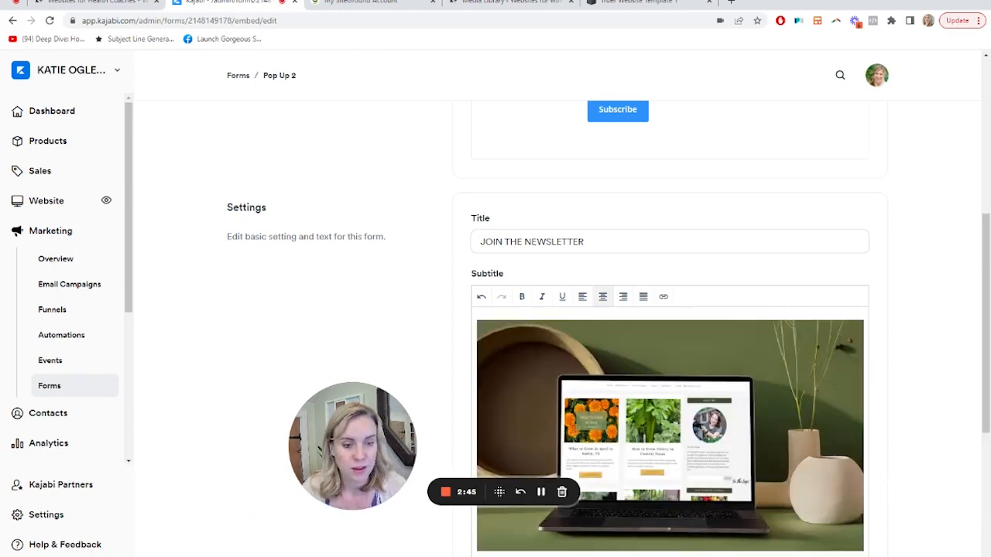
Save Pop Up 2 with the laptop image above the subtitle text.
scroll("up", 3)
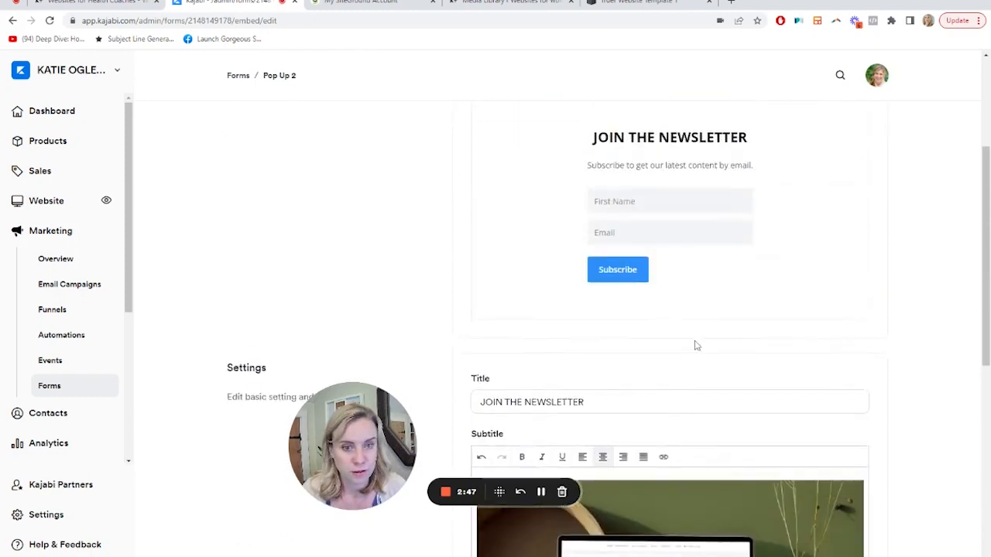
left_click(363, 163)
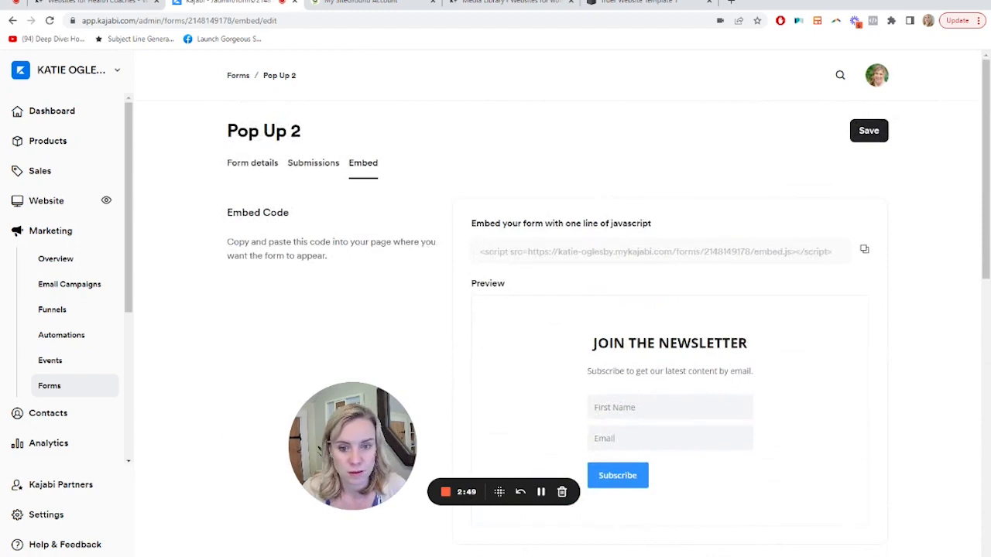
scroll("down", 3)
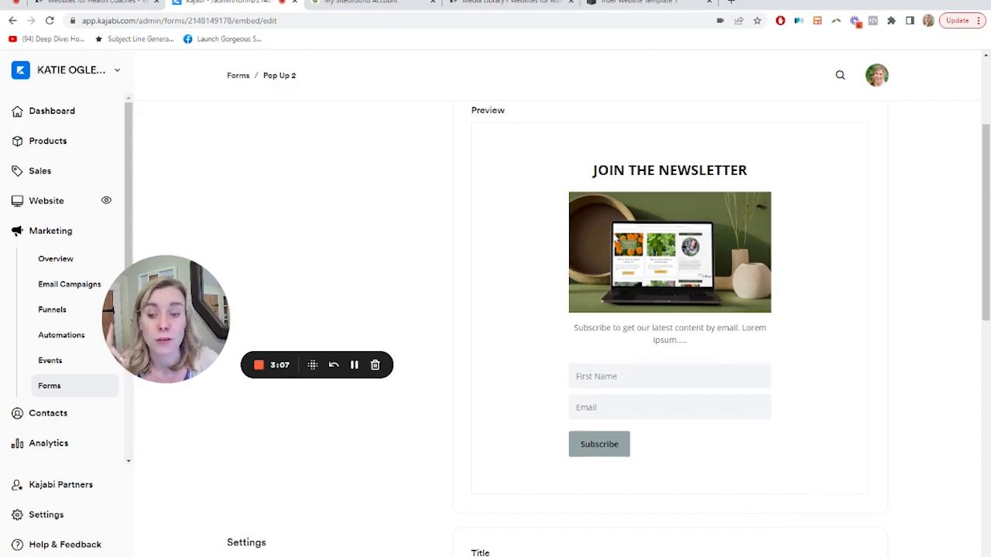
Review the newsletter-block margin rules in Squarespace's Custom CSS, then return to the Kajabi form.
left_click(635, 3)
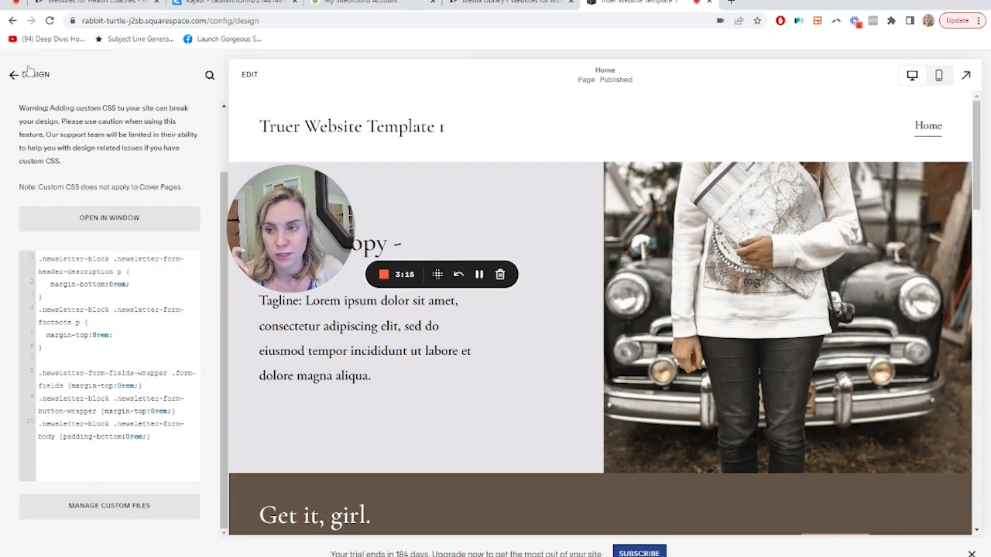
left_click(12, 74)
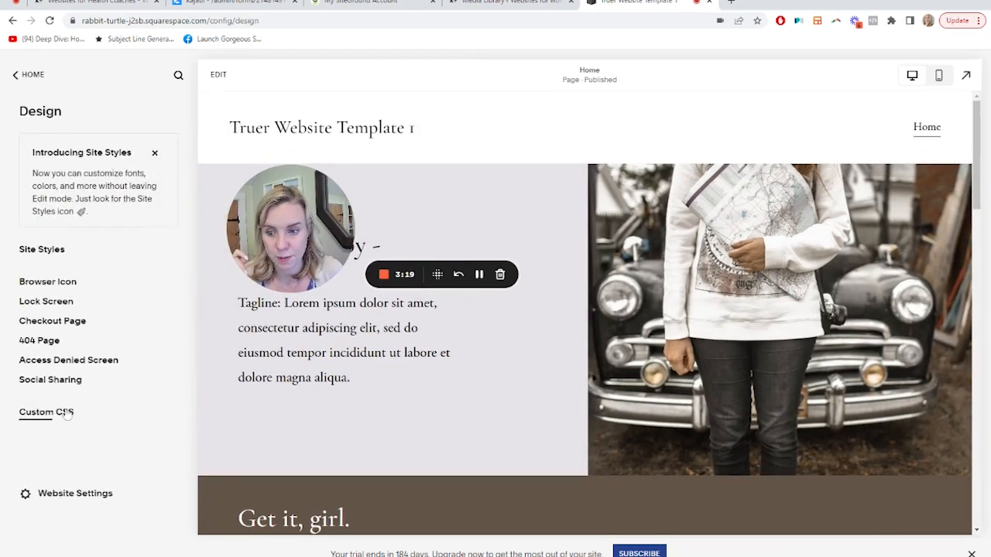
left_click(44, 412)
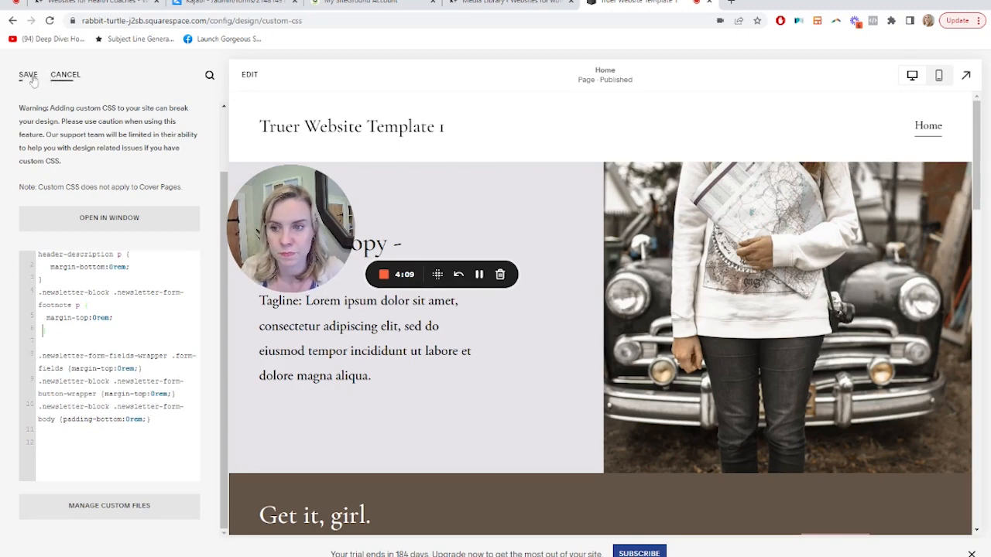
left_click(233, 3)
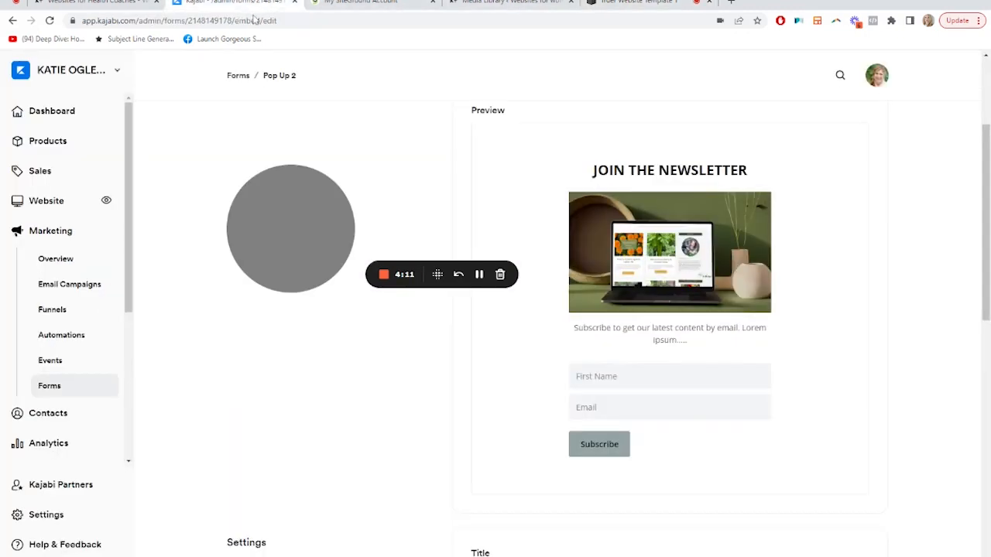
Replace the subtitle's laptop image with the gong-room photo and check the preview.
scroll("down", 3)
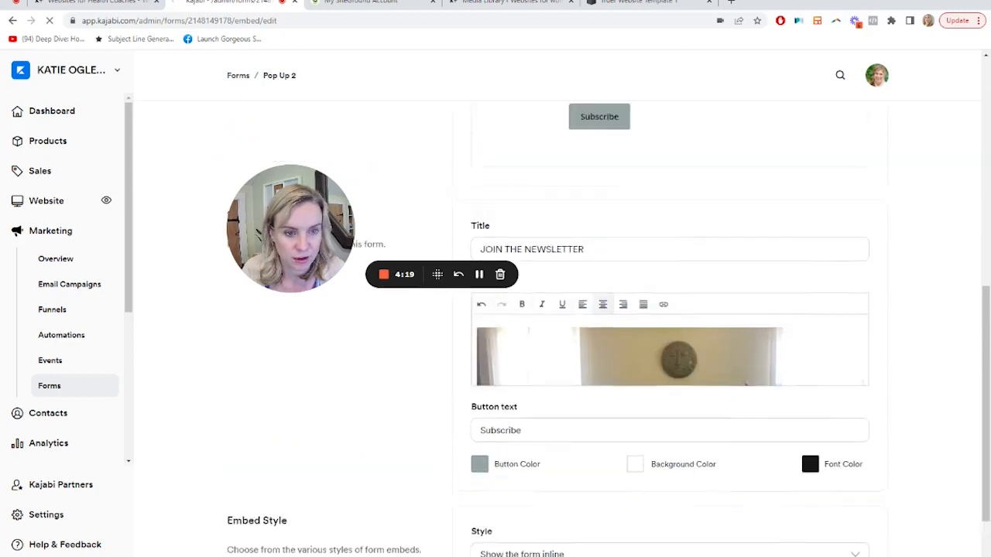
left_click(867, 131)
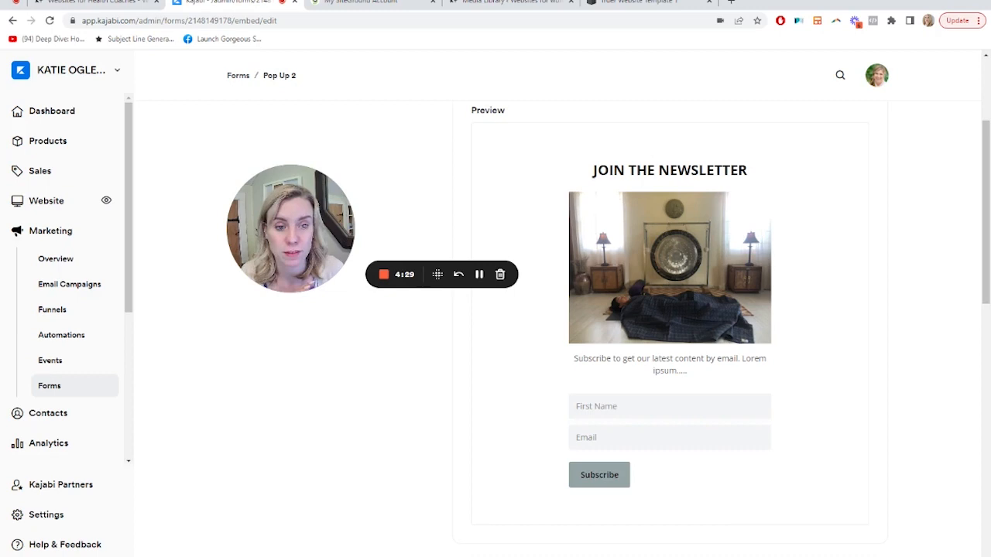
mouse_move(716, 222)
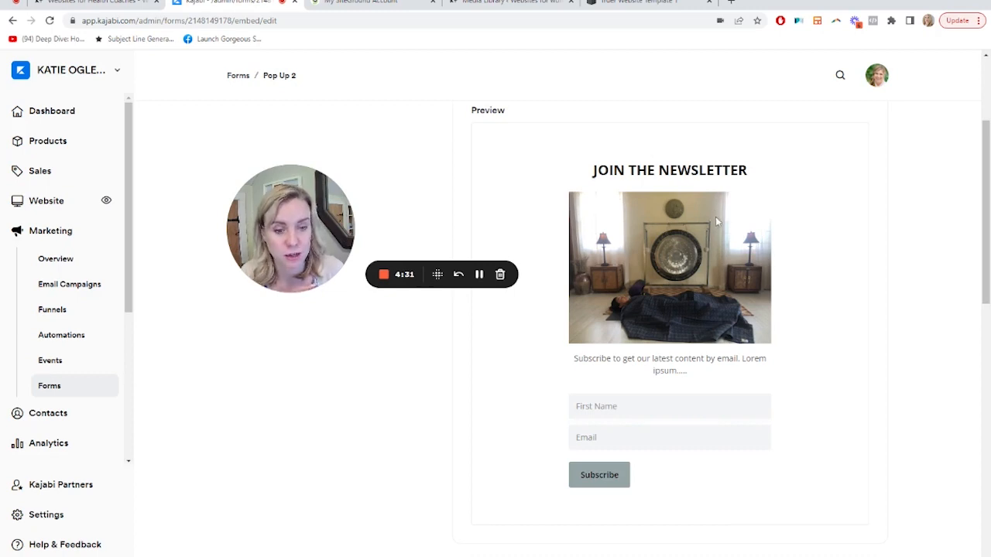
scroll("up", 3)
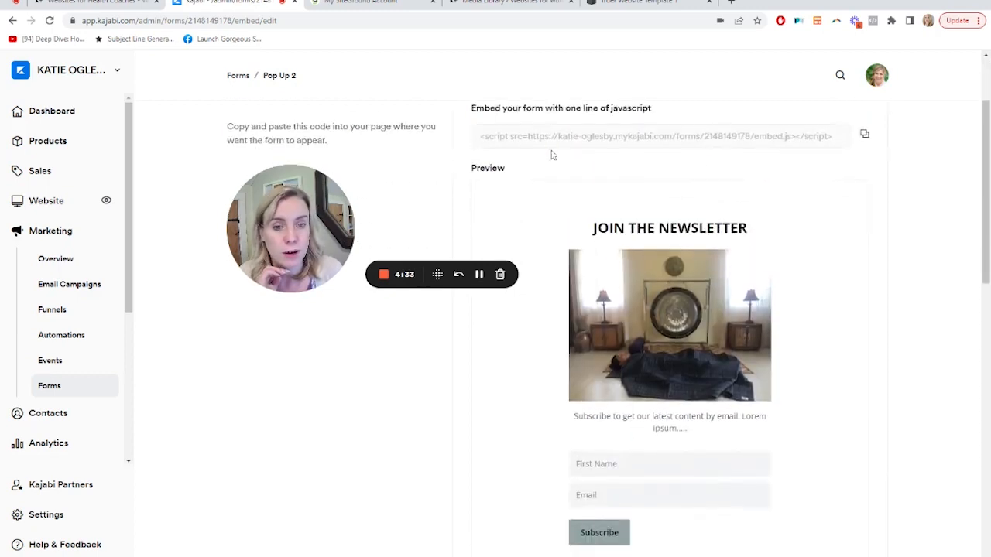
Copy Pop Up 2's one-line embed code from the Embed Code field.
scroll("down", 3)
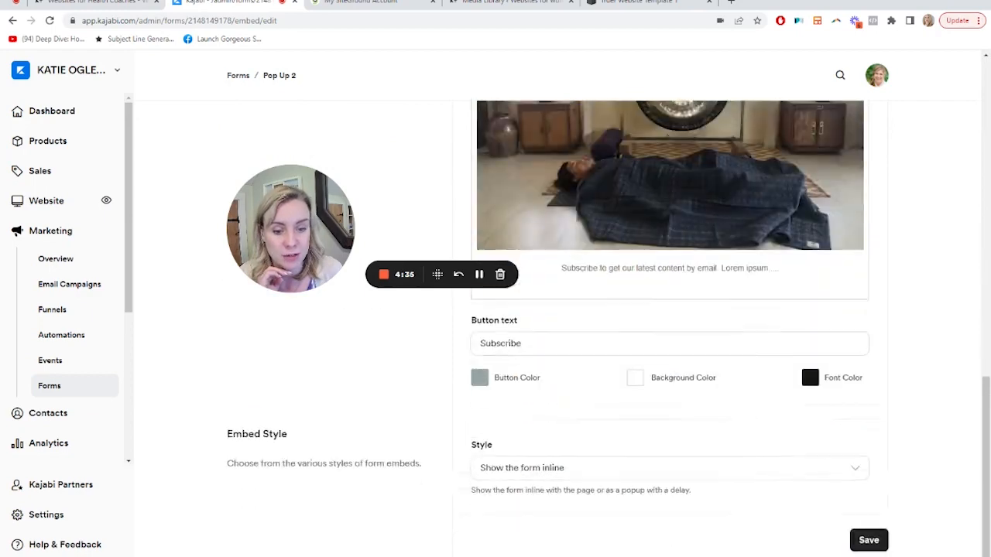
scroll("up", 3)
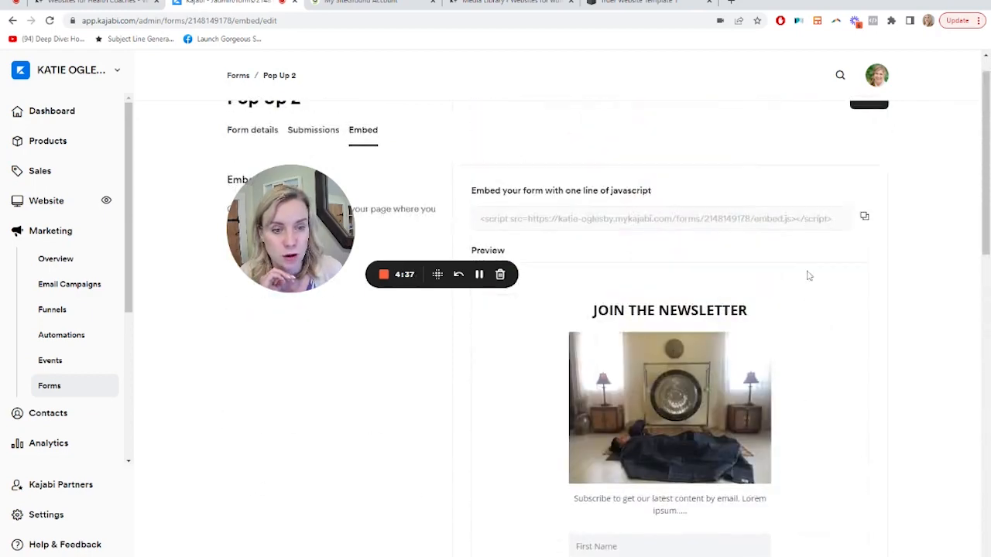
left_click(864, 217)
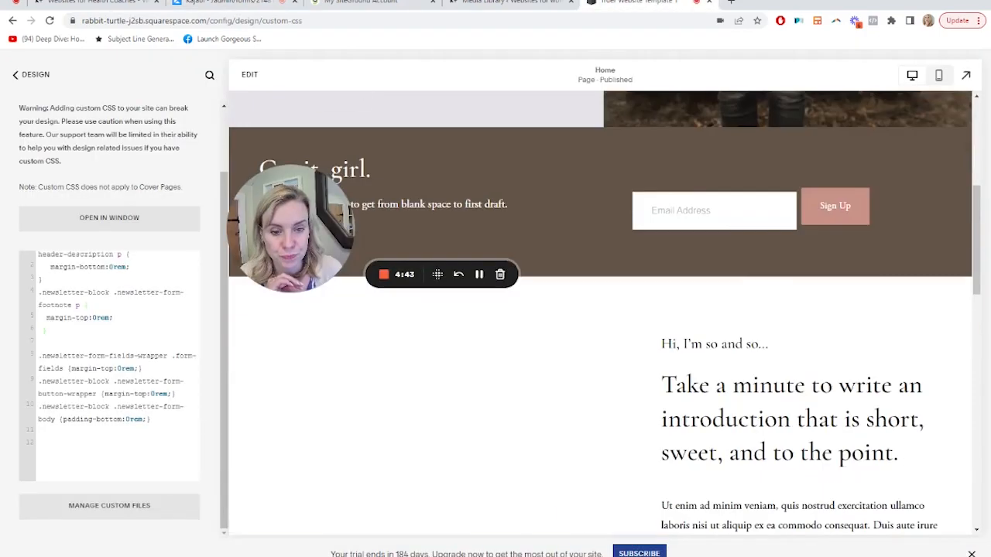
Add a Code block beneath the Book Now button in the My Services section.
scroll("down", 3)
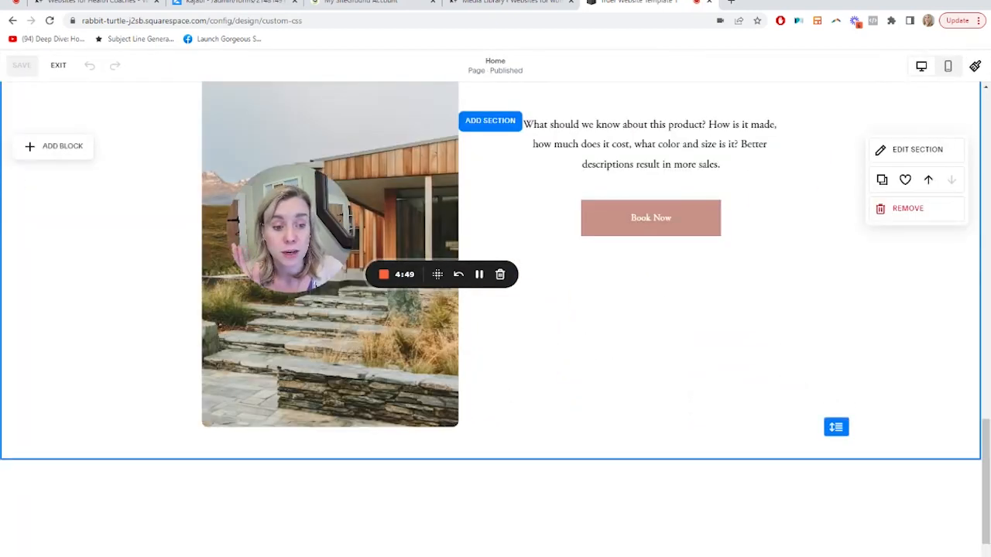
scroll("down", 3)
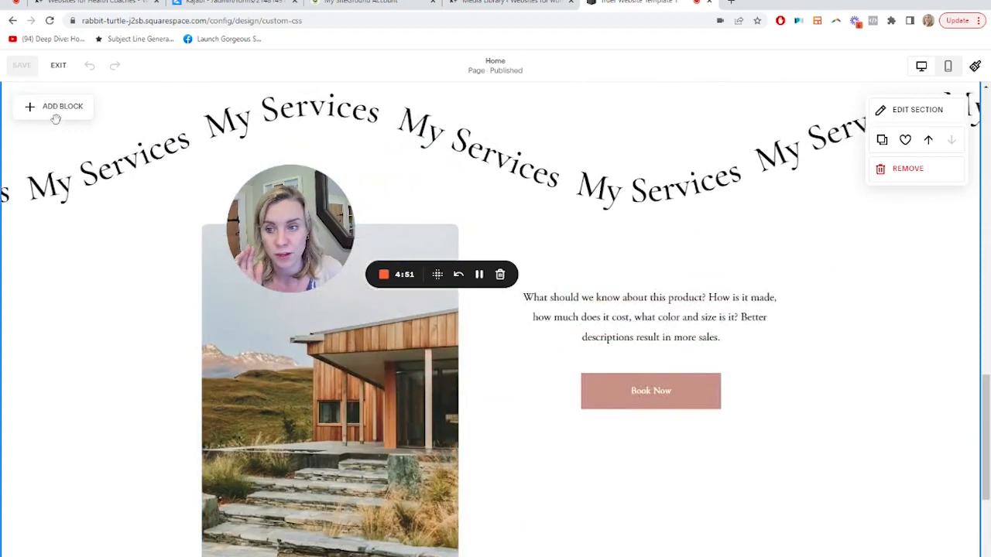
left_click(52, 105)
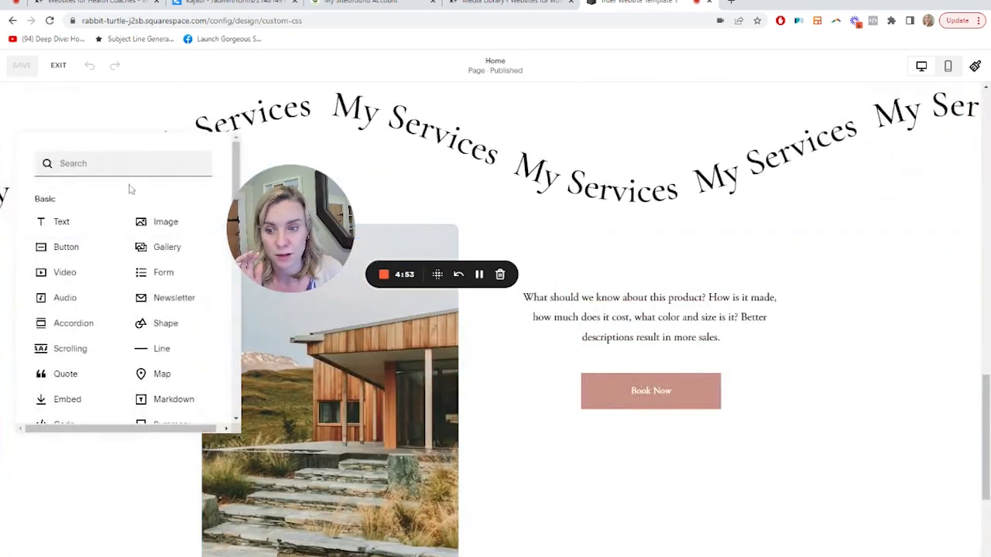
type("cod")
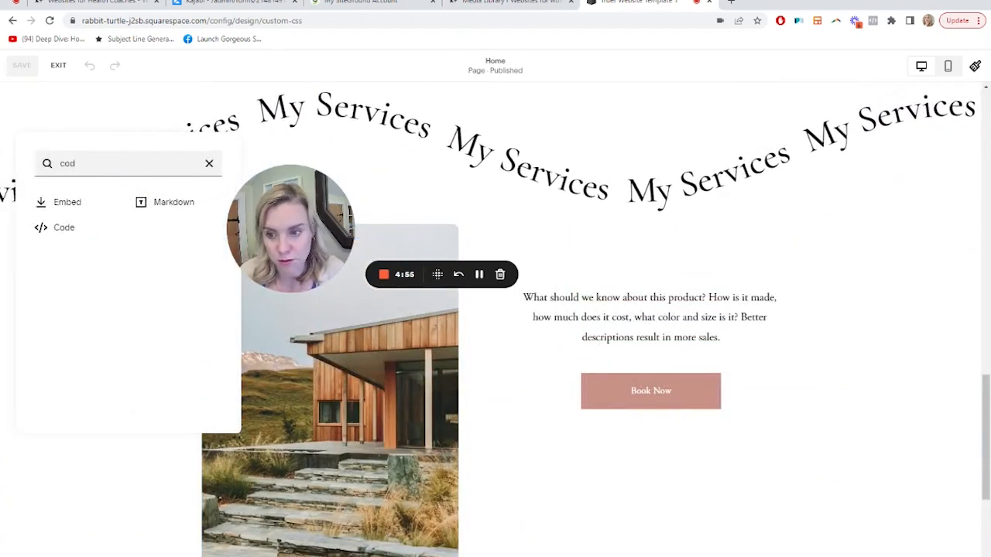
left_click(63, 226)
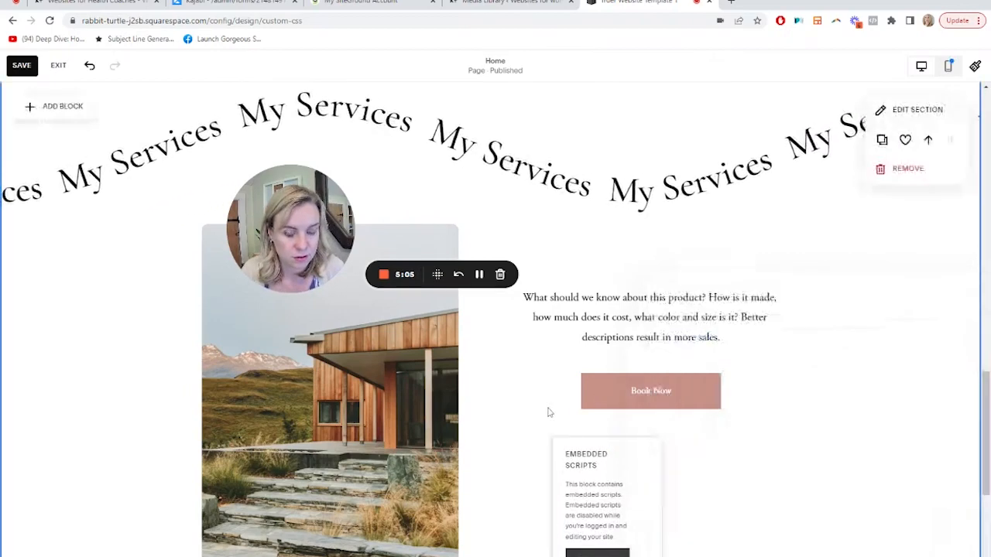
Save the page with the embedded form script and exit page editing.
scroll("down", 3)
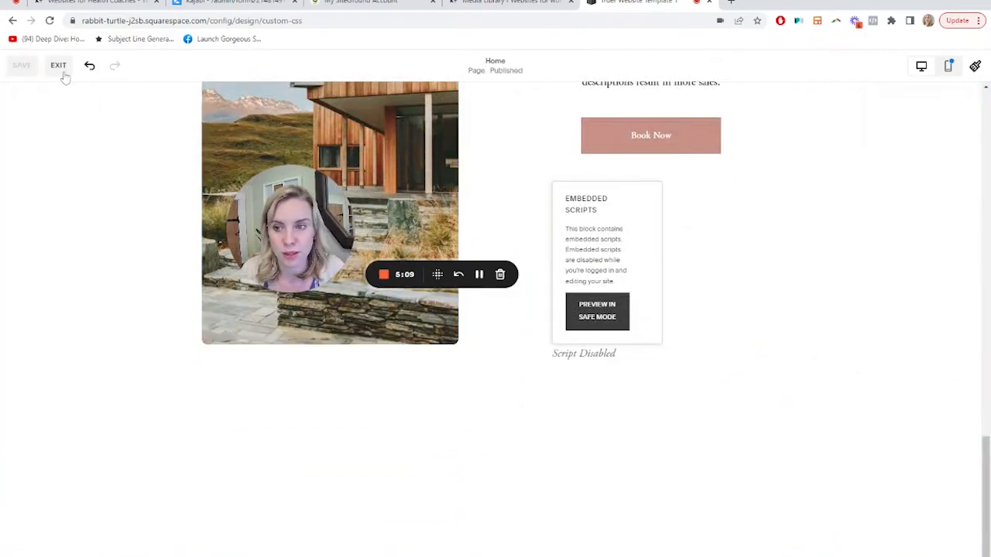
left_click(59, 65)
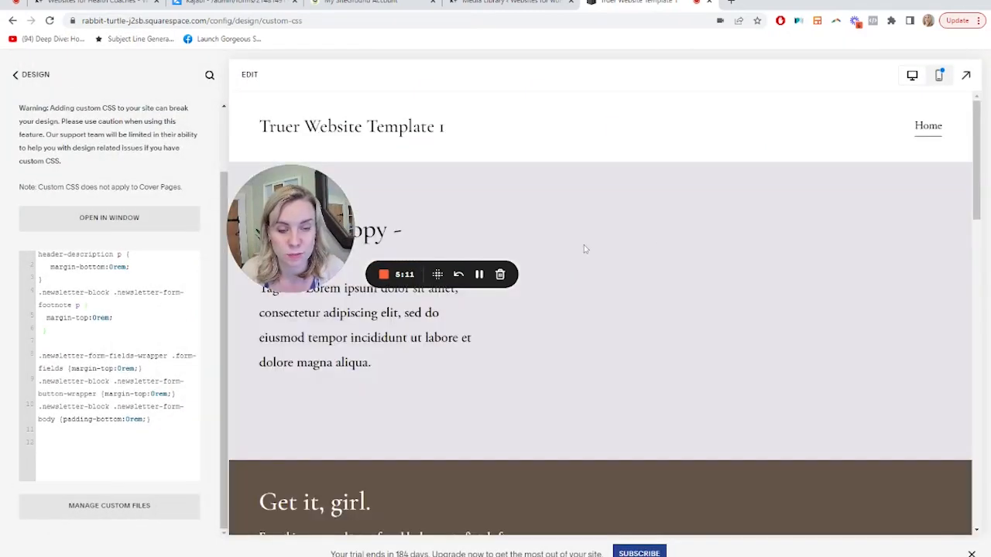
Scroll the Squarespace preview past the inline signup form beside the stone steps photo, then return to Kajabi.
scroll("down", 3)
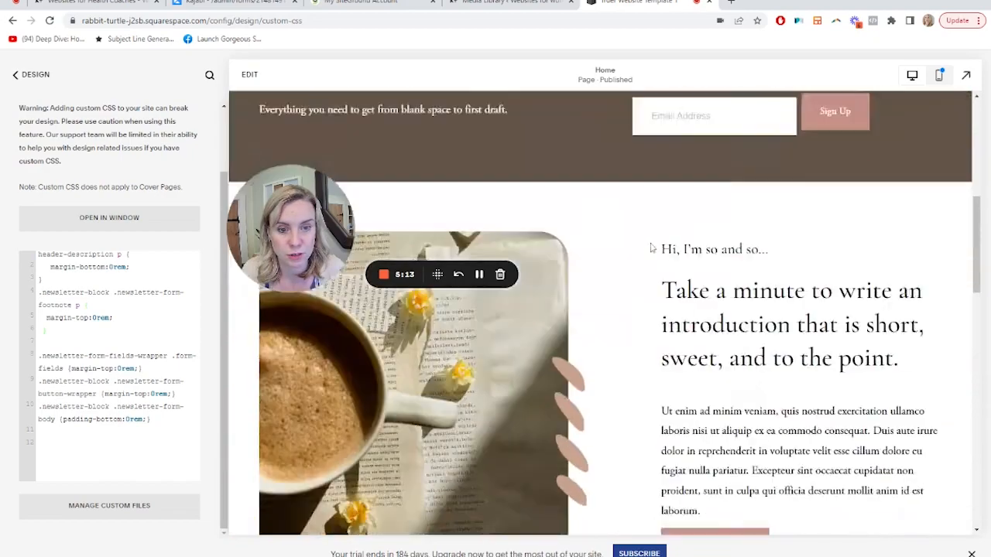
scroll("down", 3)
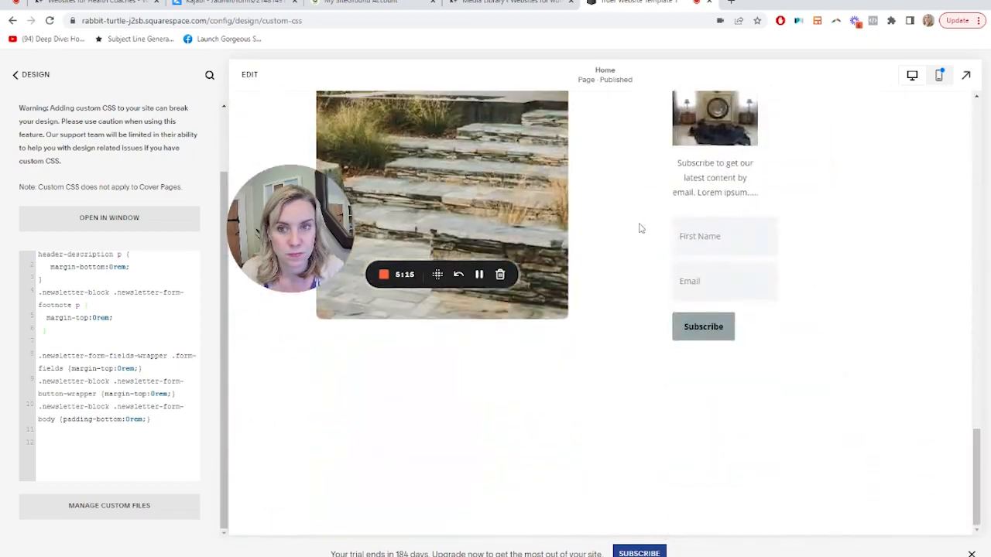
scroll("down", 3)
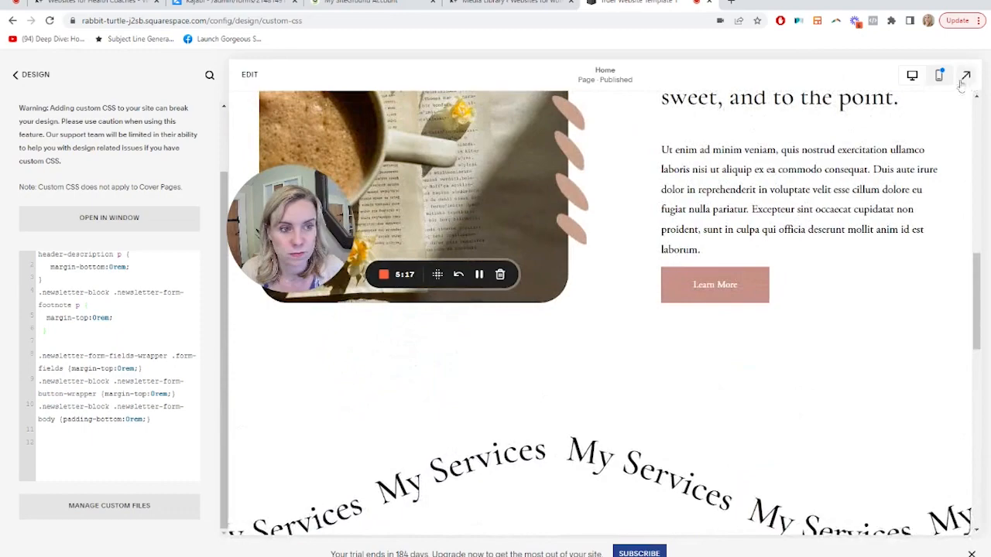
left_click(966, 74)
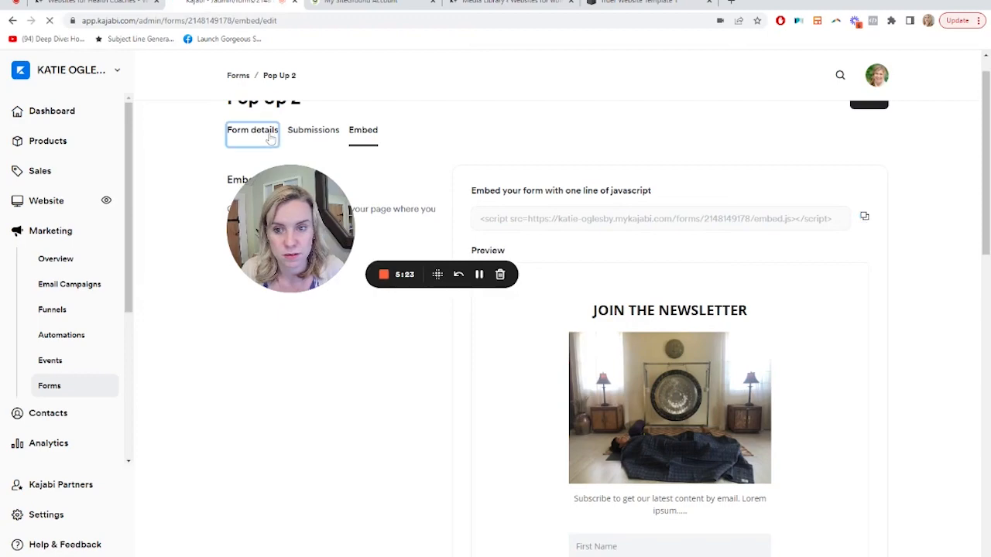
Review Pop Up 2's form details and return to its Embed settings.
left_click(253, 130)
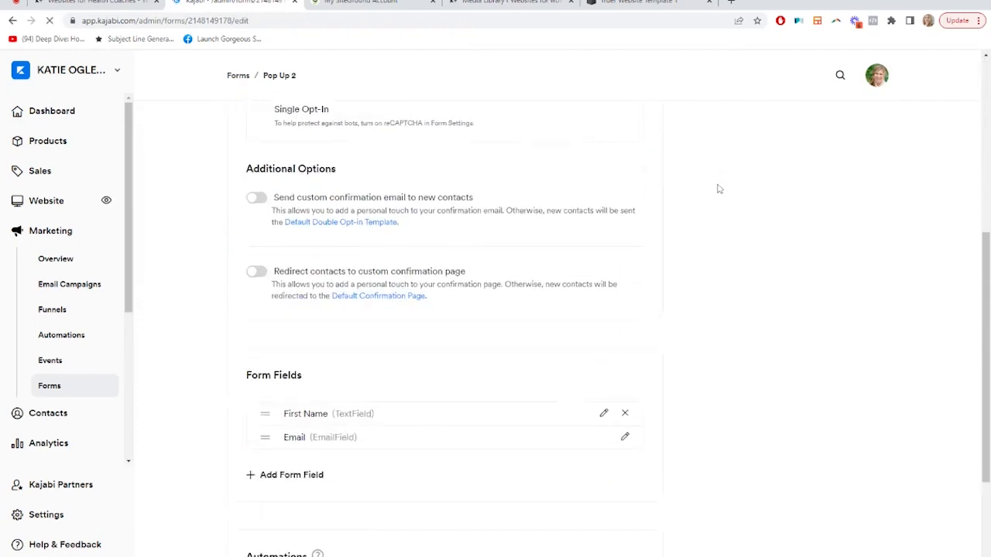
scroll("up", 3)
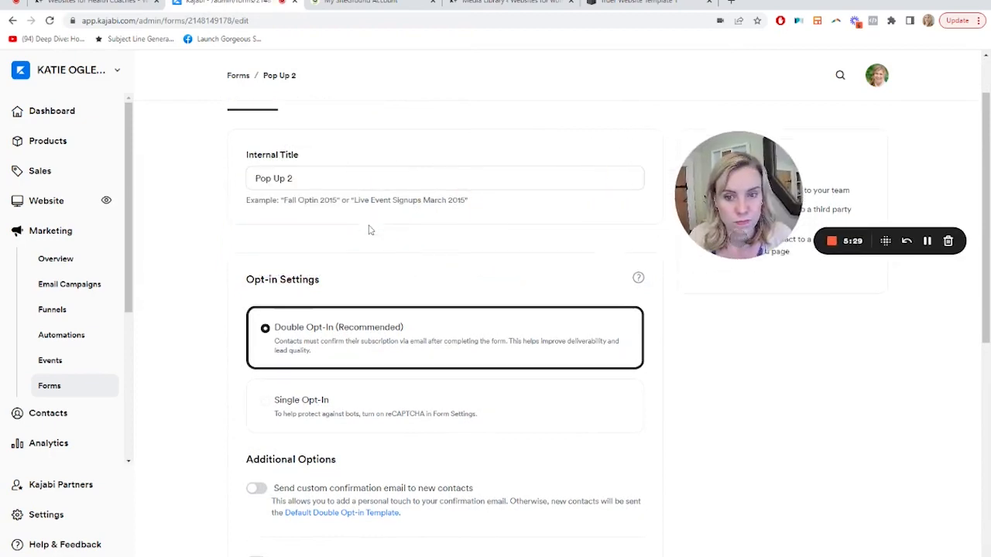
scroll("up", 3)
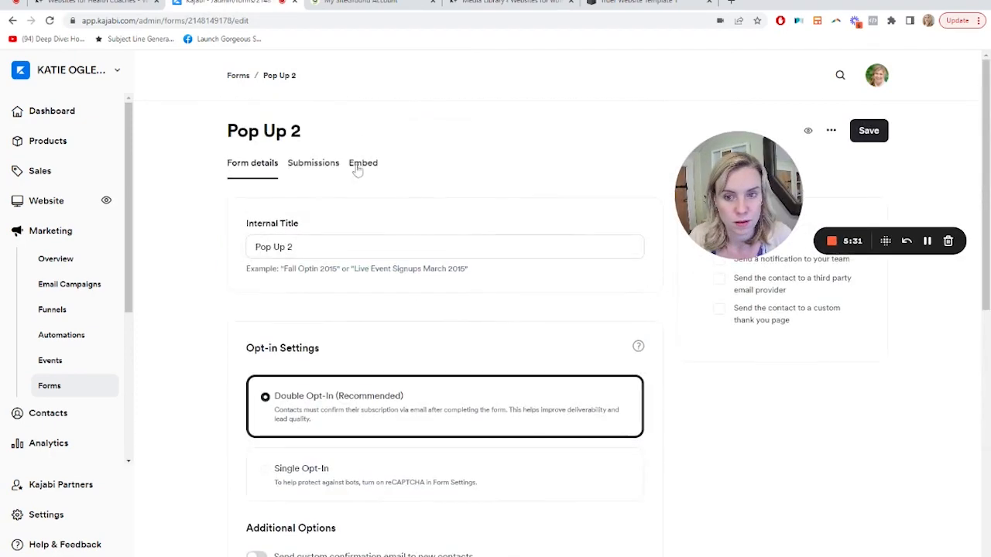
left_click(362, 163)
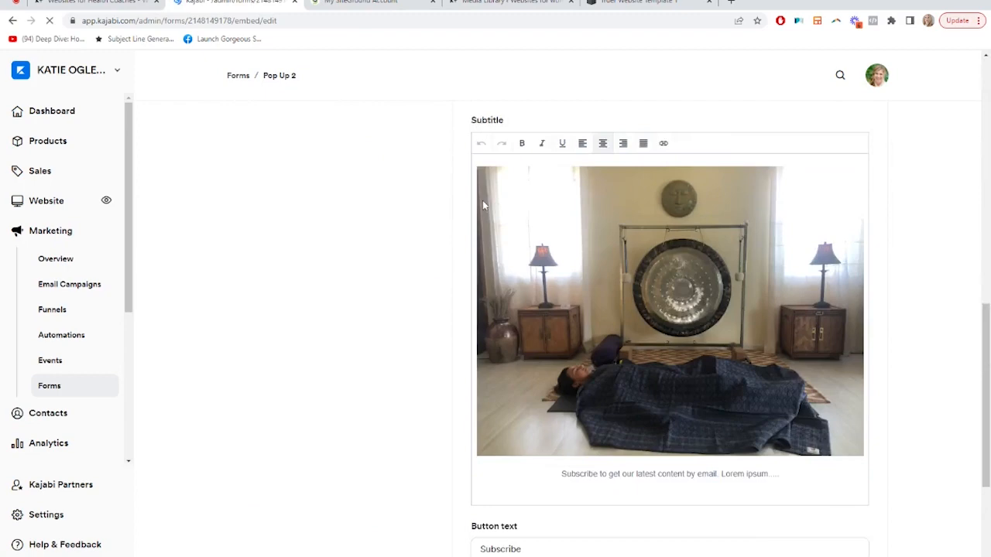
Switch the embed style to 'Show the form as a popup' with a 0-second loading delay.
scroll("down", 3)
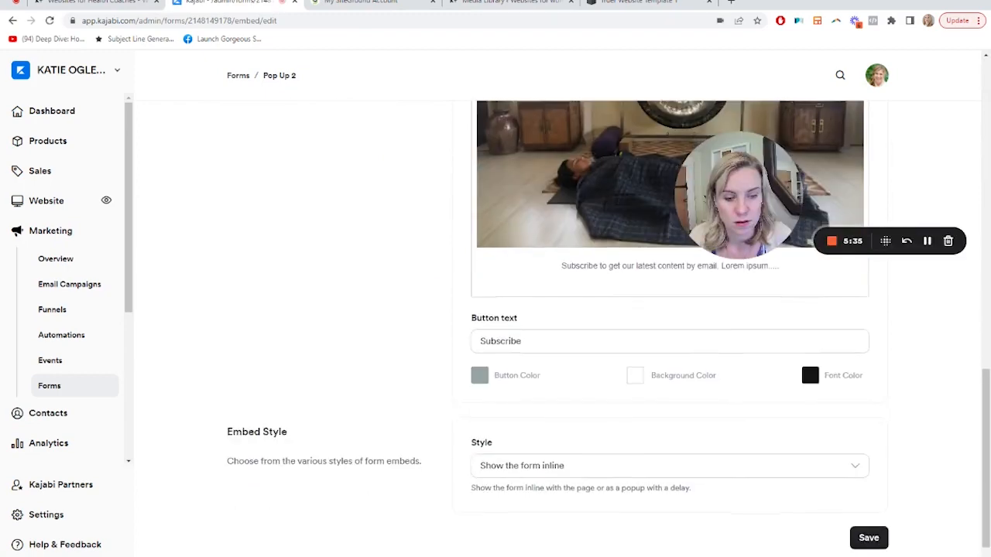
left_click(669, 465)
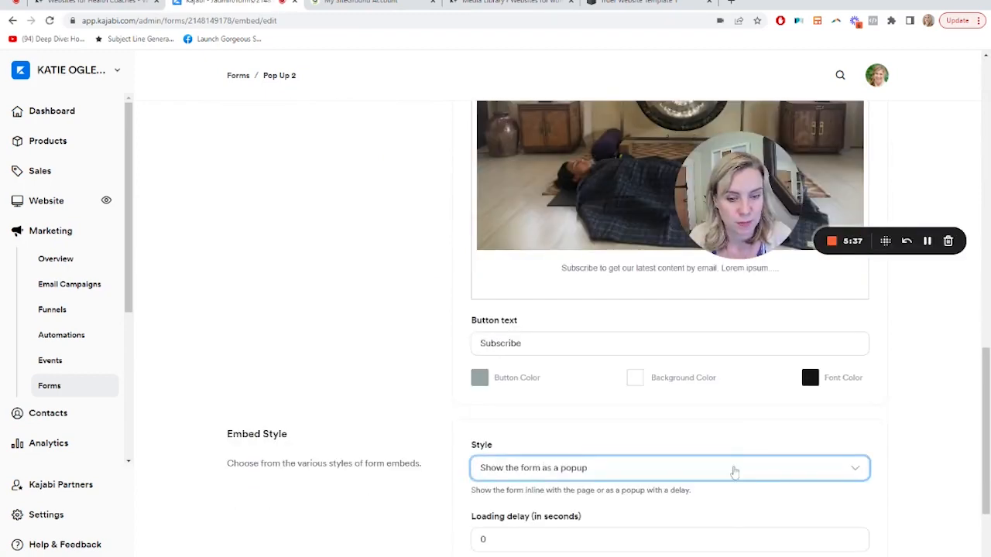
scroll("down", 3)
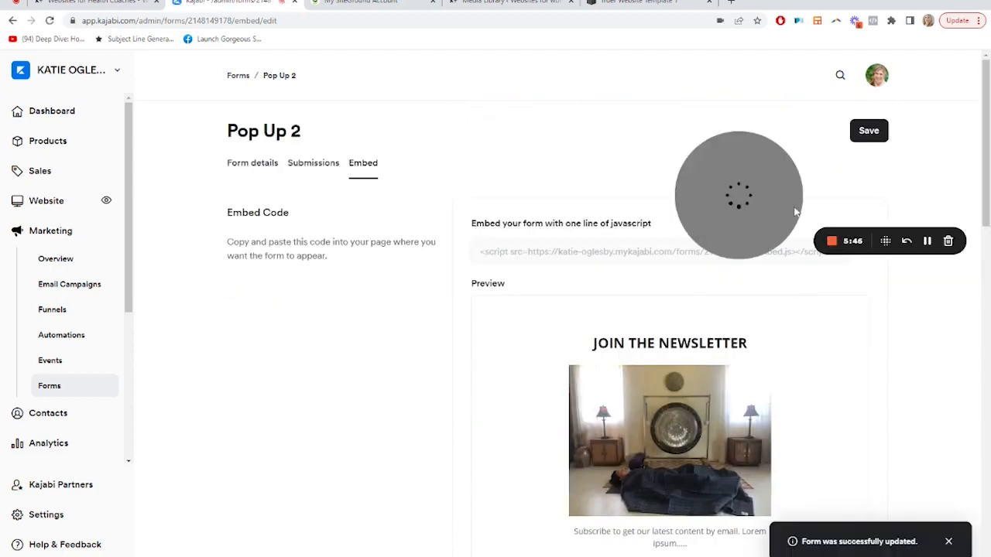
Copy Pop Up 2's javascript embed code and switch back to the Squarespace tab.
left_click(864, 247)
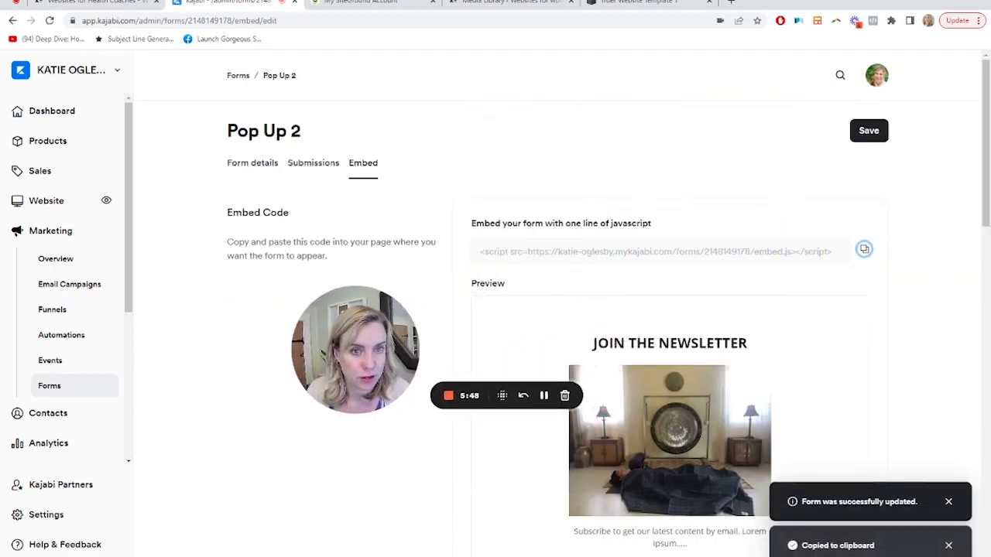
left_click(628, 3)
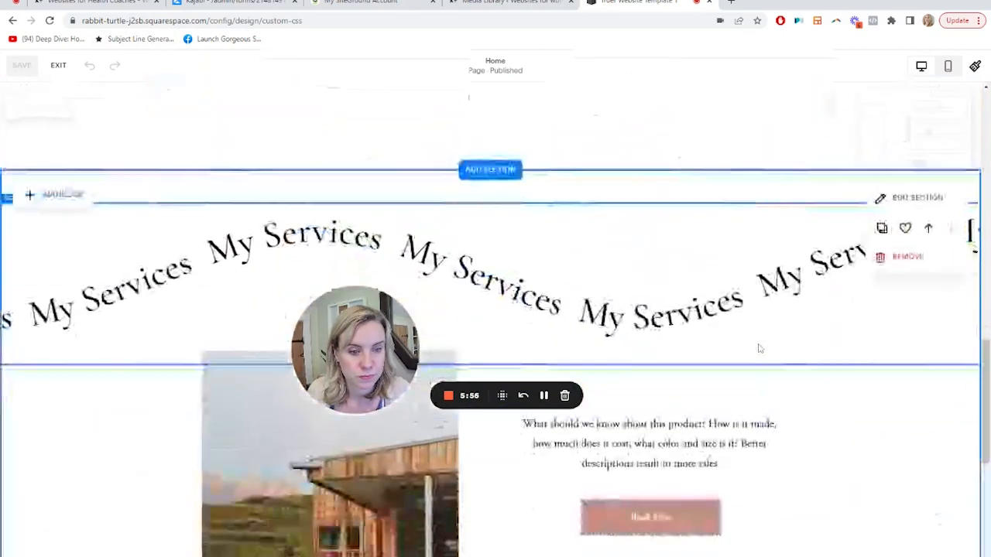
Select the Code block beneath the Book Now button in the Squarespace page editor.
scroll("down", 3)
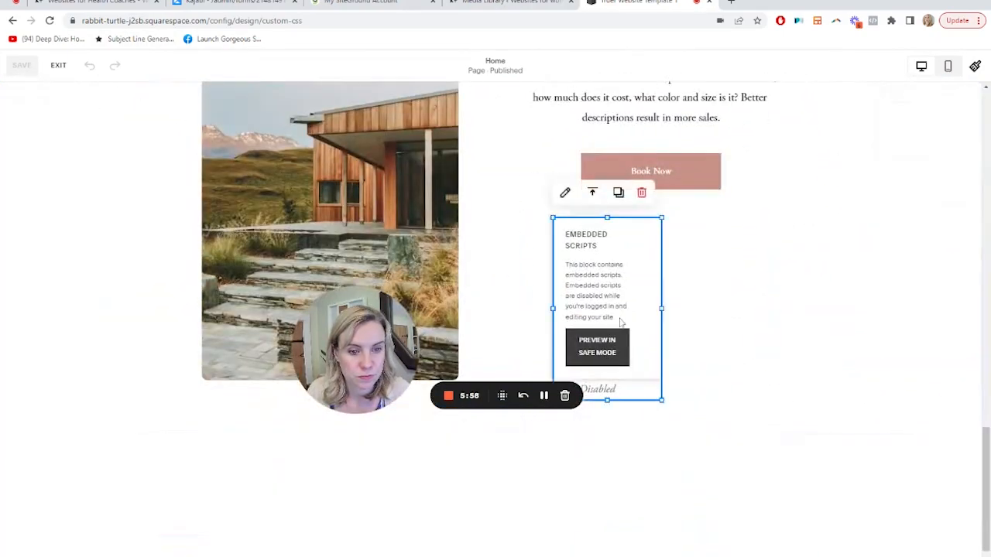
left_click(566, 192)
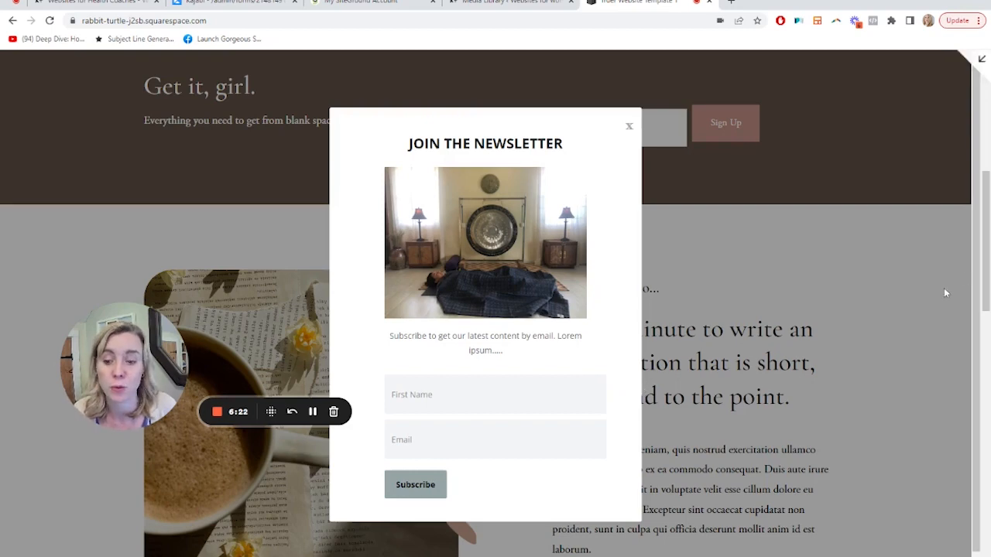
mouse_move(914, 298)
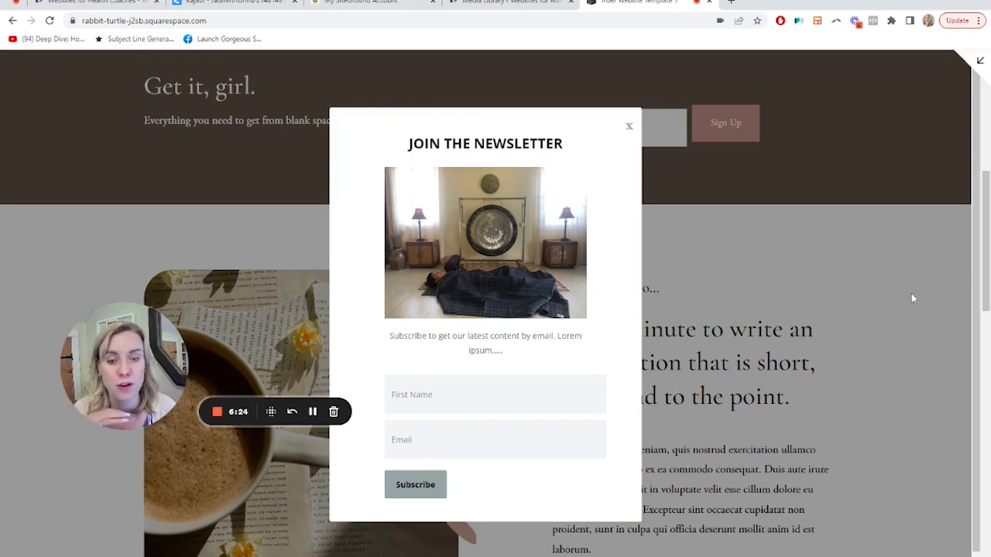